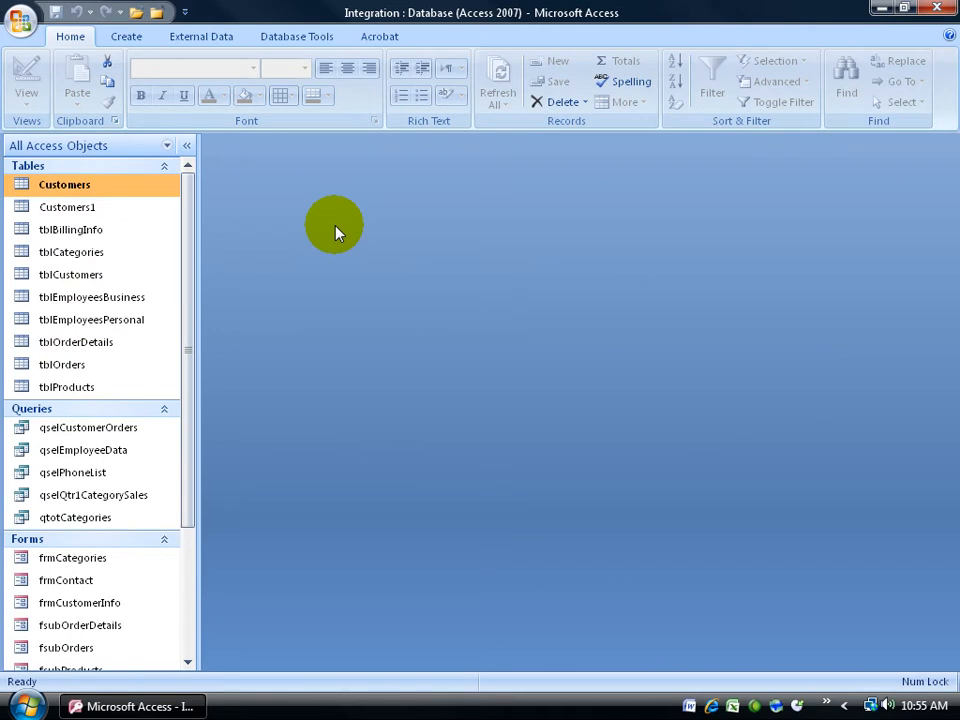
{"action": "mouse_move", "coordinate": [144, 252]}
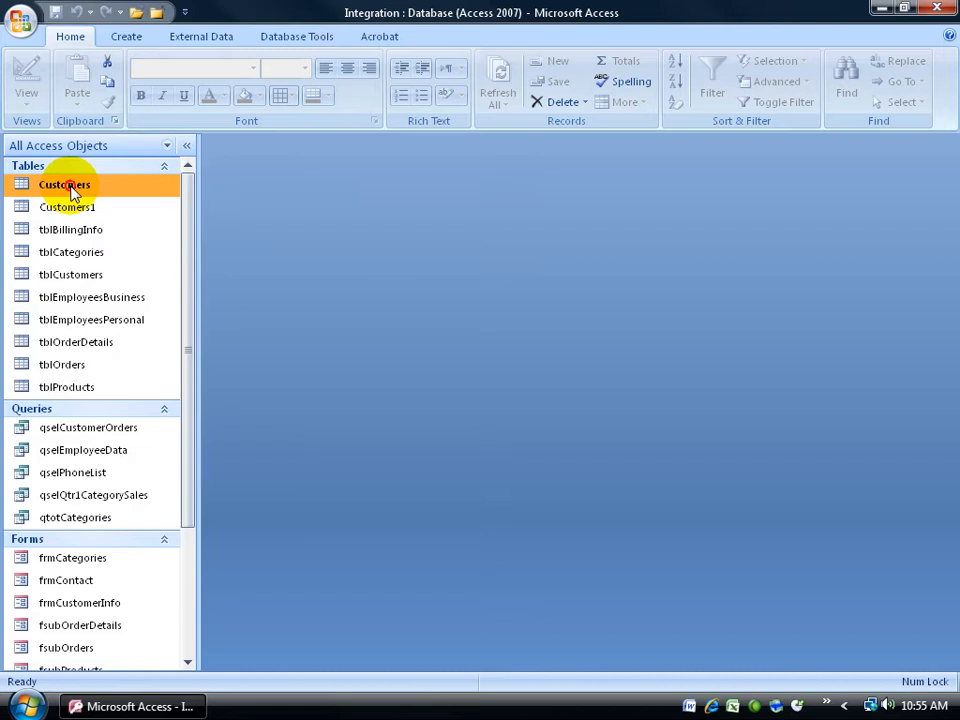
Open the Customers table in Datasheet View showing its three records
{"action": "double_click", "coordinate": [64, 184]}
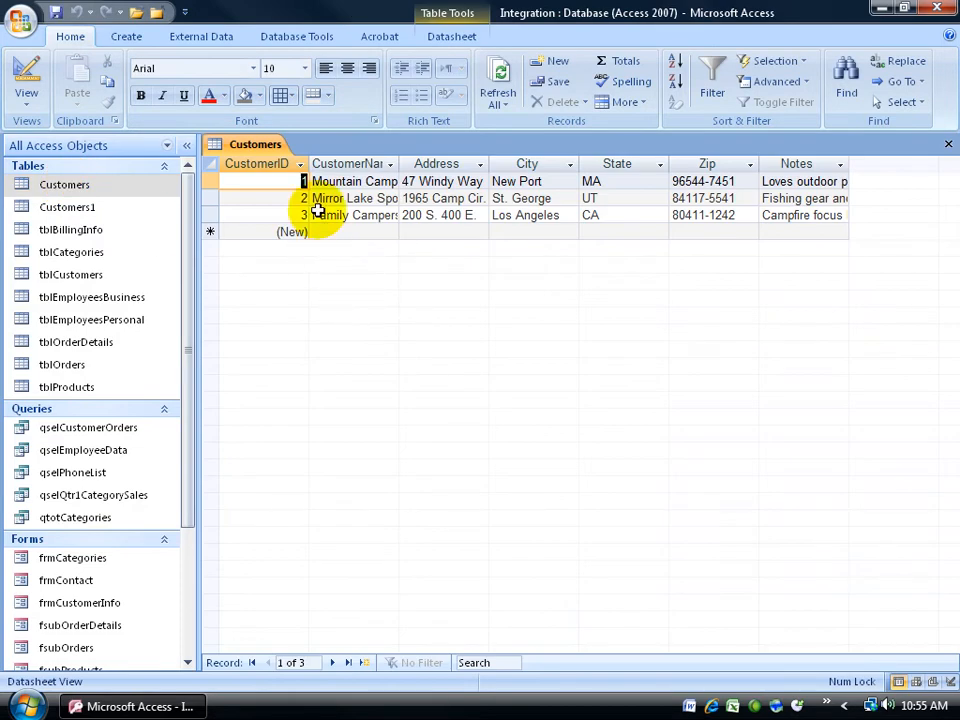
{"action": "mouse_move", "coordinate": [556, 296]}
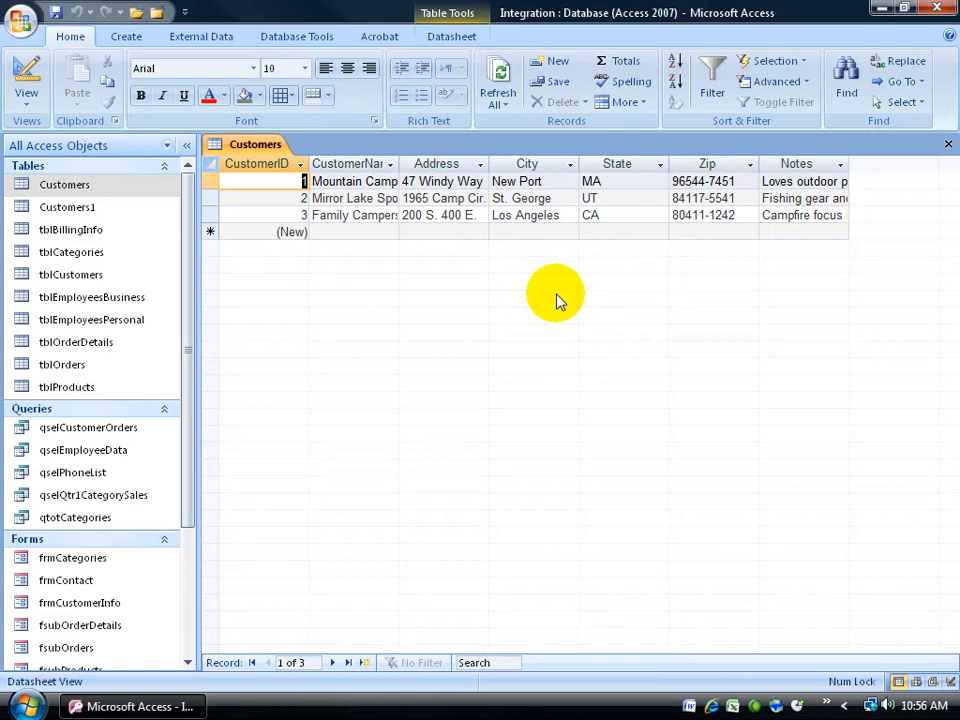
{"action": "mouse_move", "coordinate": [512, 264]}
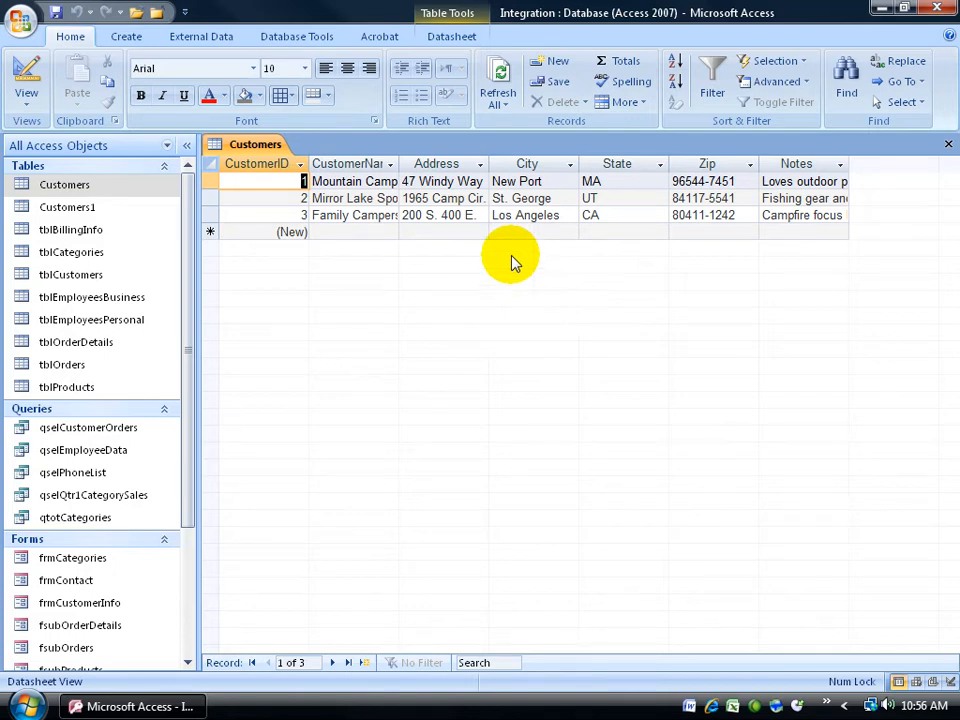
{"action": "mouse_move", "coordinate": [544, 230]}
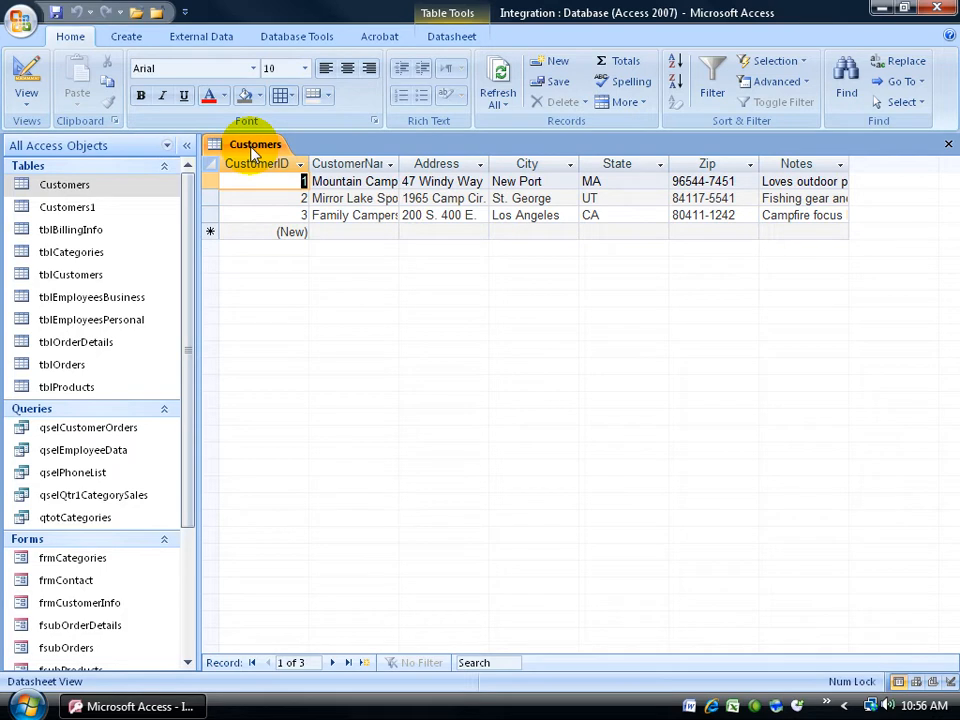
Switch Customers to Design View and review the CustomerID, Zip and Notes field types
{"action": "right_click", "coordinate": [256, 144]}
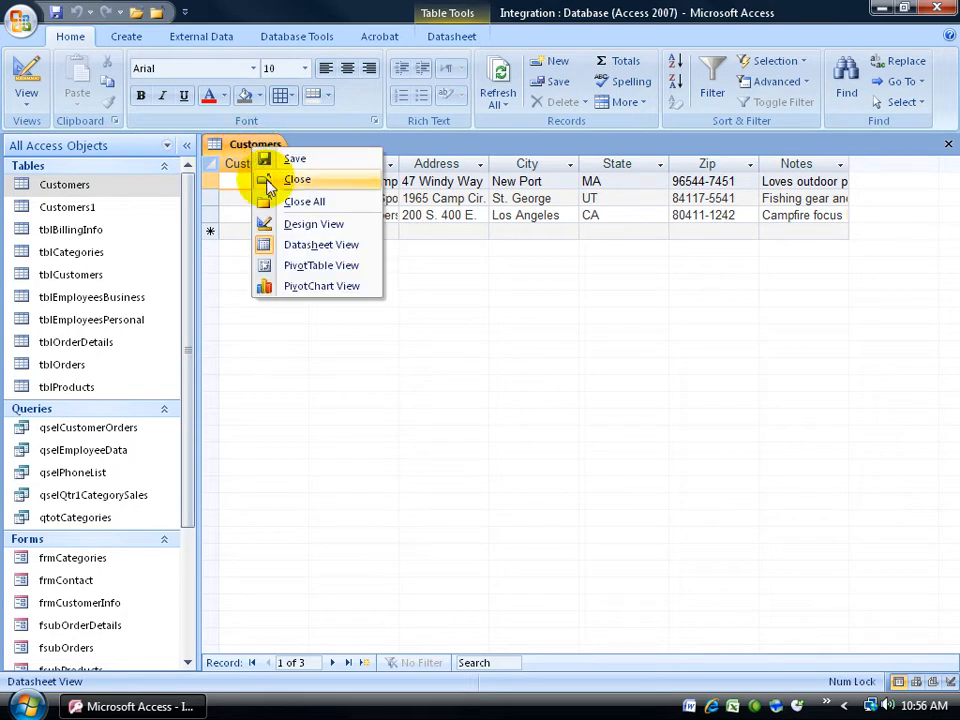
{"action": "left_click", "coordinate": [312, 224]}
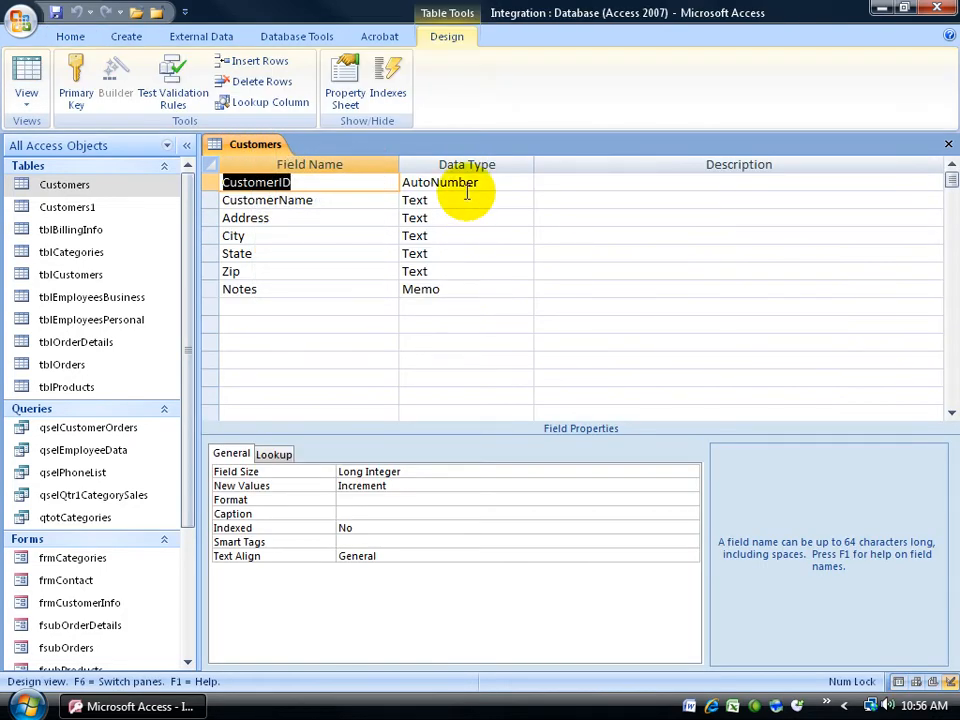
{"action": "left_click", "coordinate": [460, 182]}
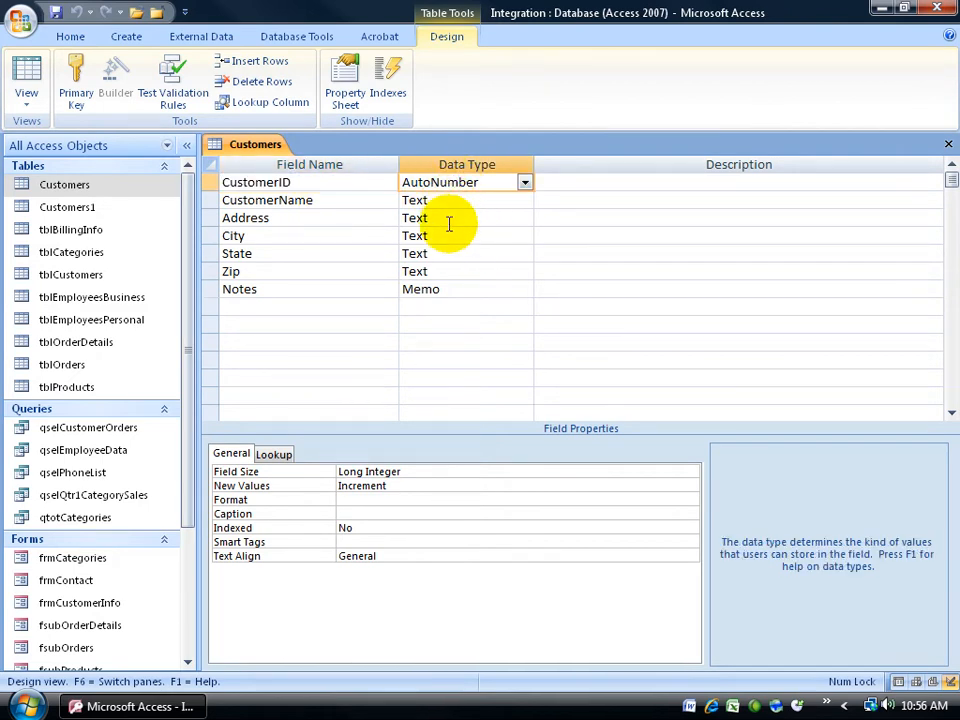
{"action": "left_click", "coordinate": [460, 272]}
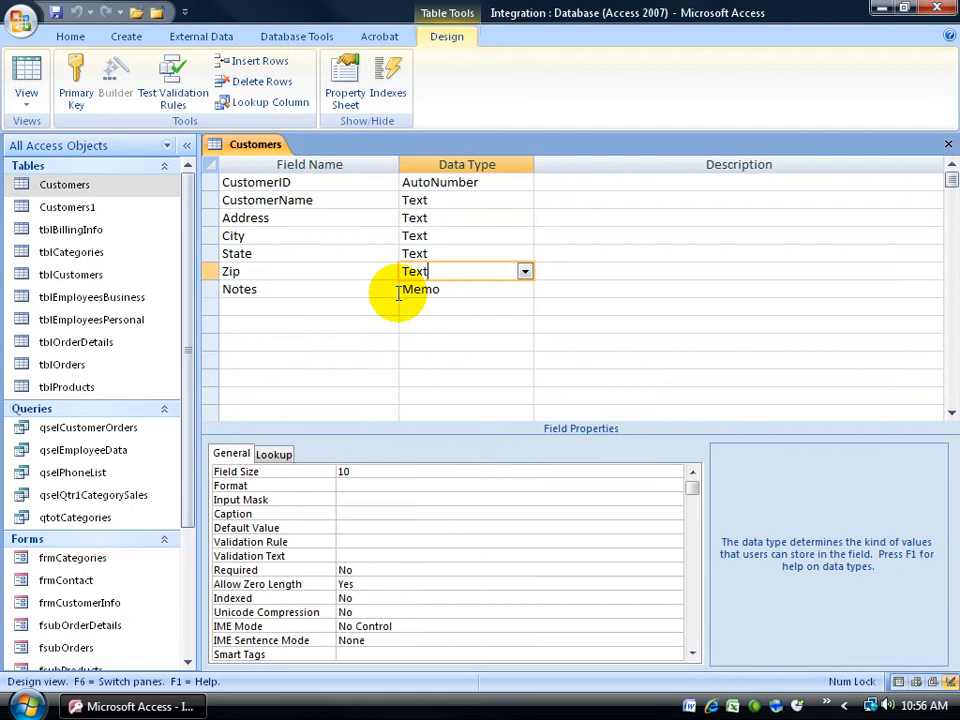
{"action": "left_click", "coordinate": [464, 288]}
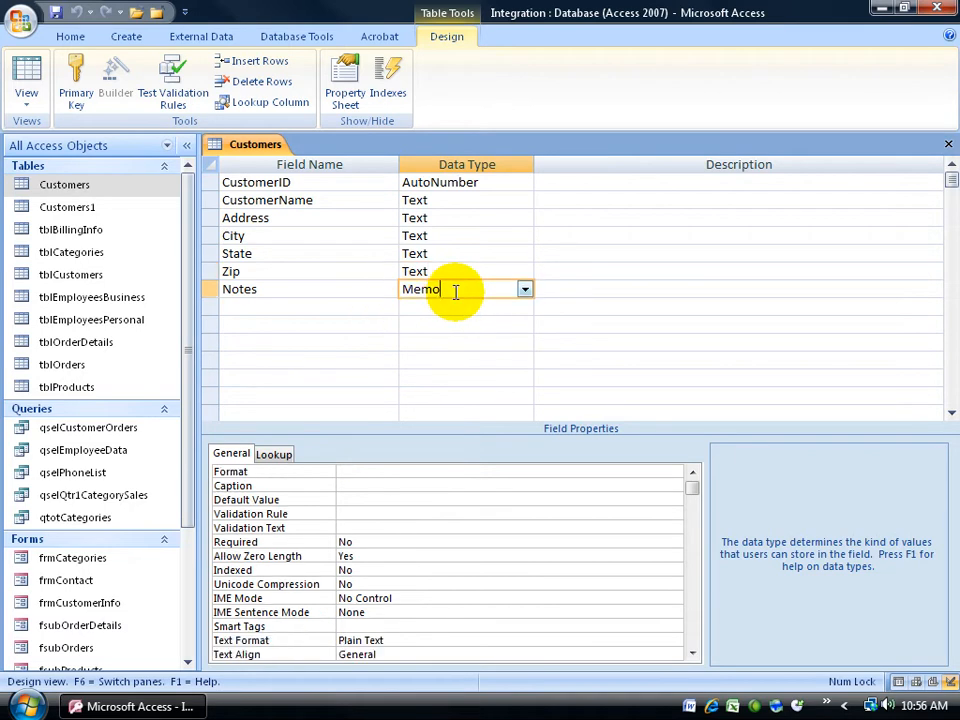
{"action": "right_click", "coordinate": [256, 144]}
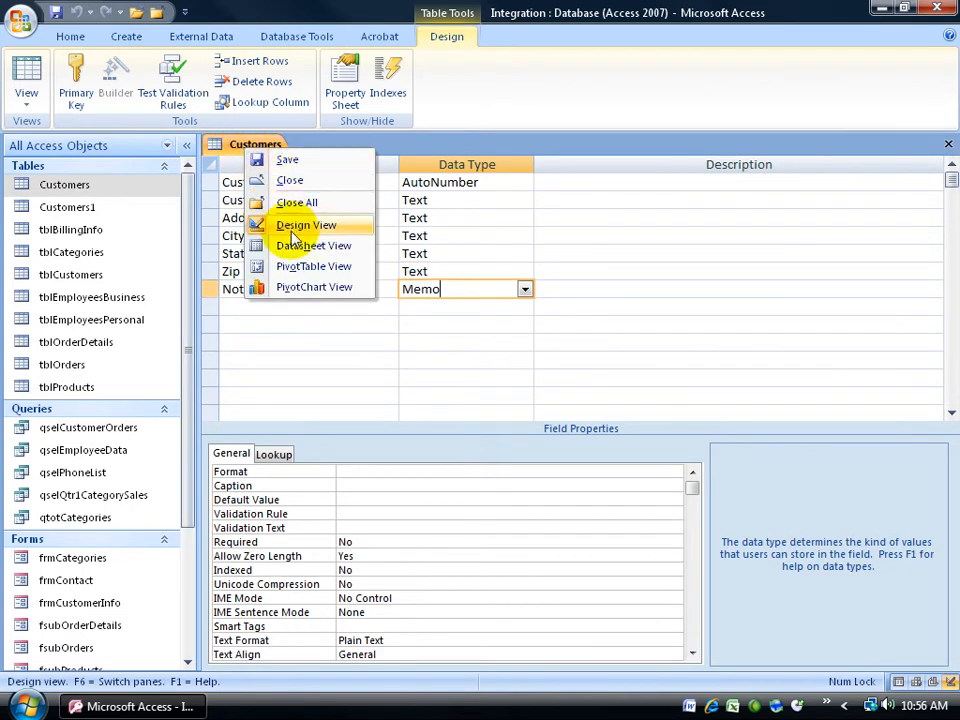
Switch Customers back to Datasheet View, then close the table
{"action": "left_click", "coordinate": [312, 244]}
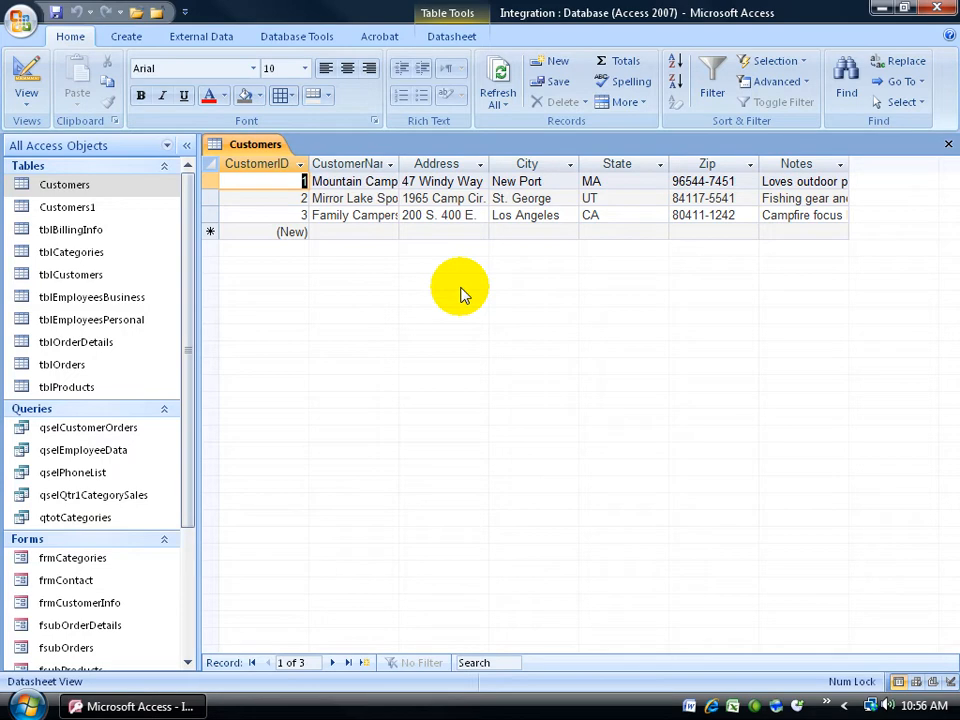
{"action": "mouse_move", "coordinate": [448, 288]}
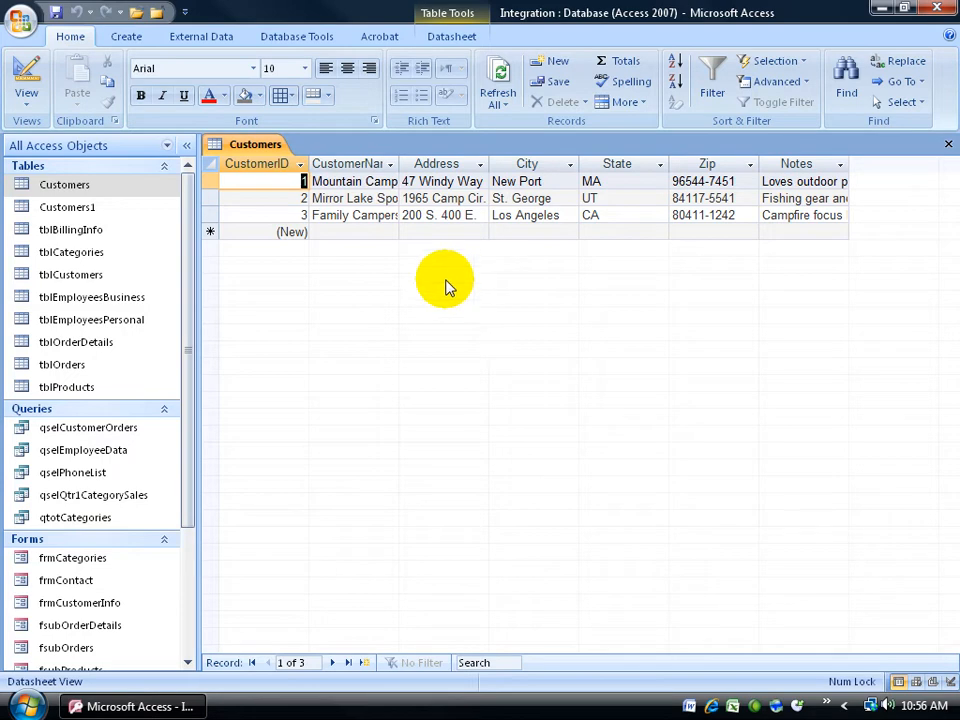
{"action": "mouse_move", "coordinate": [392, 278]}
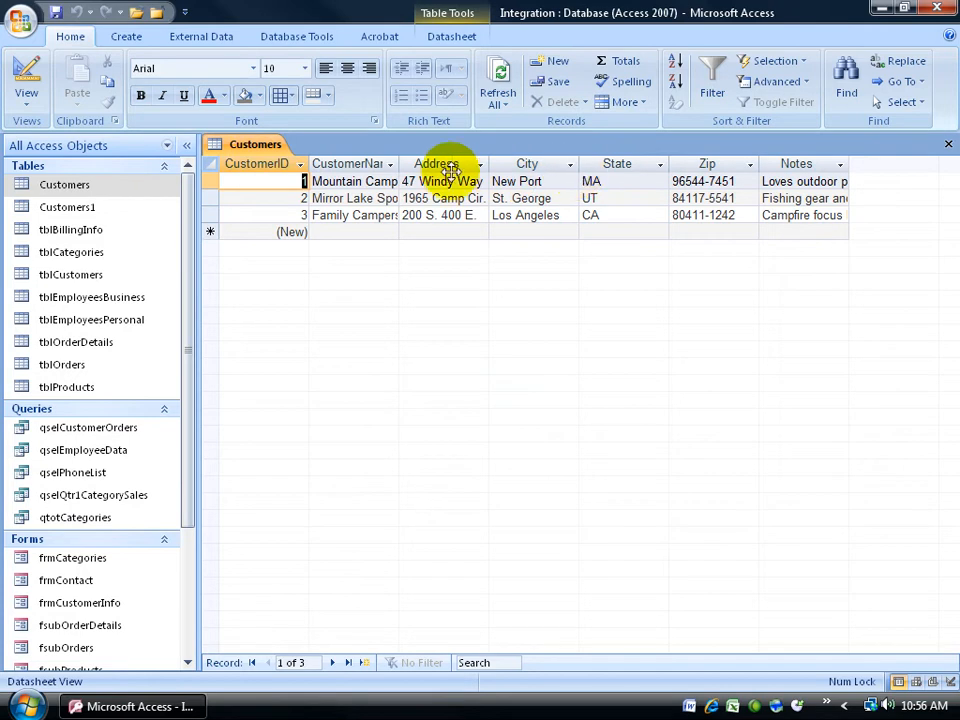
{"action": "mouse_move", "coordinate": [444, 276]}
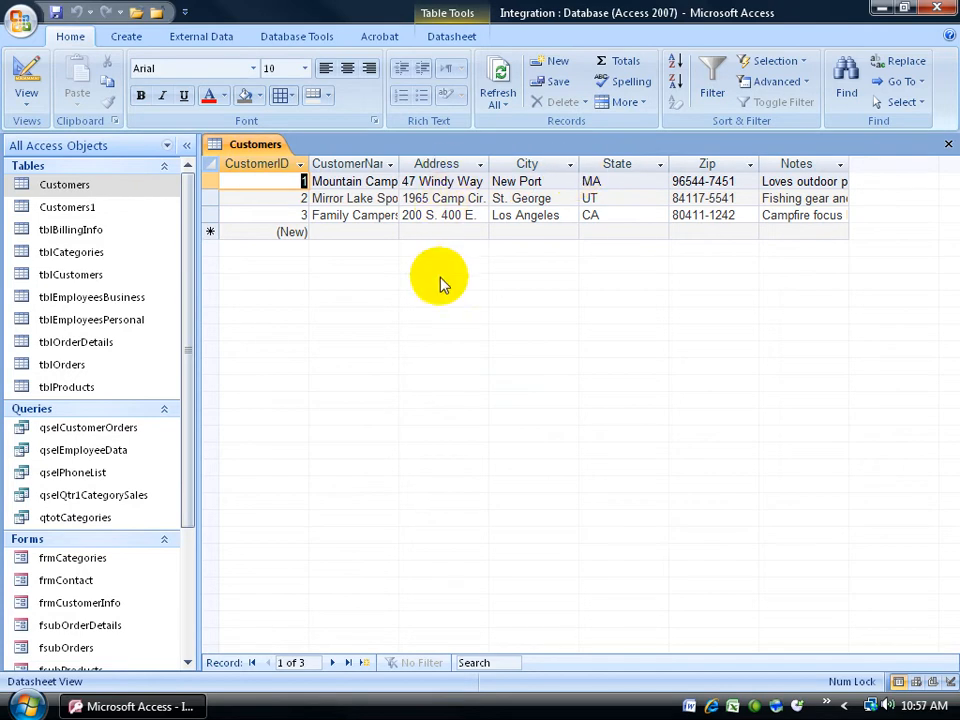
{"action": "left_click", "coordinate": [948, 144]}
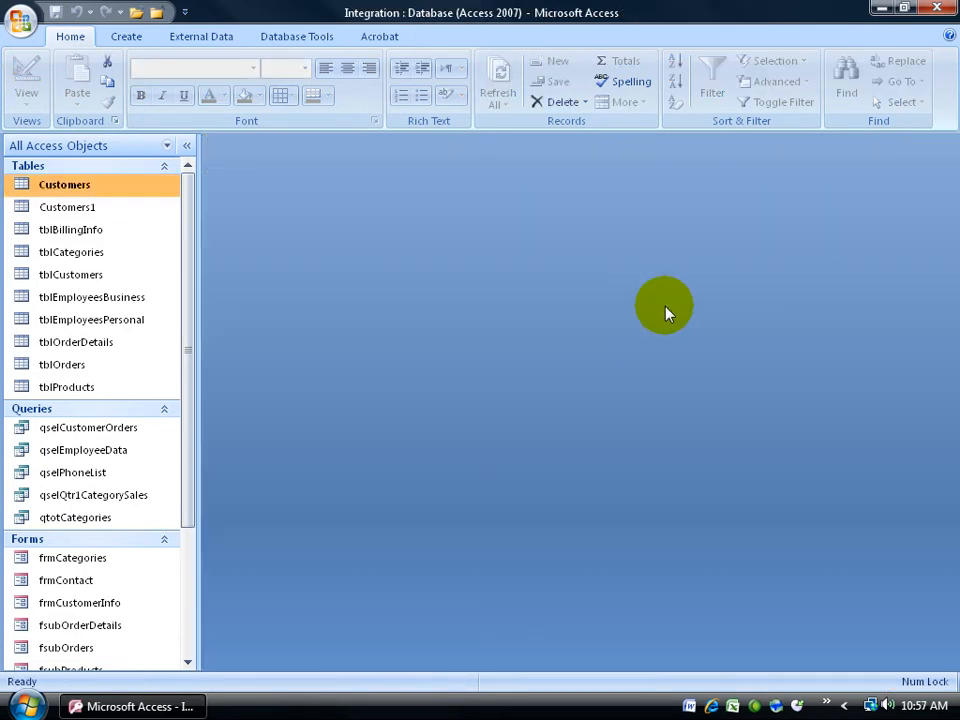
{"action": "mouse_move", "coordinate": [96, 190]}
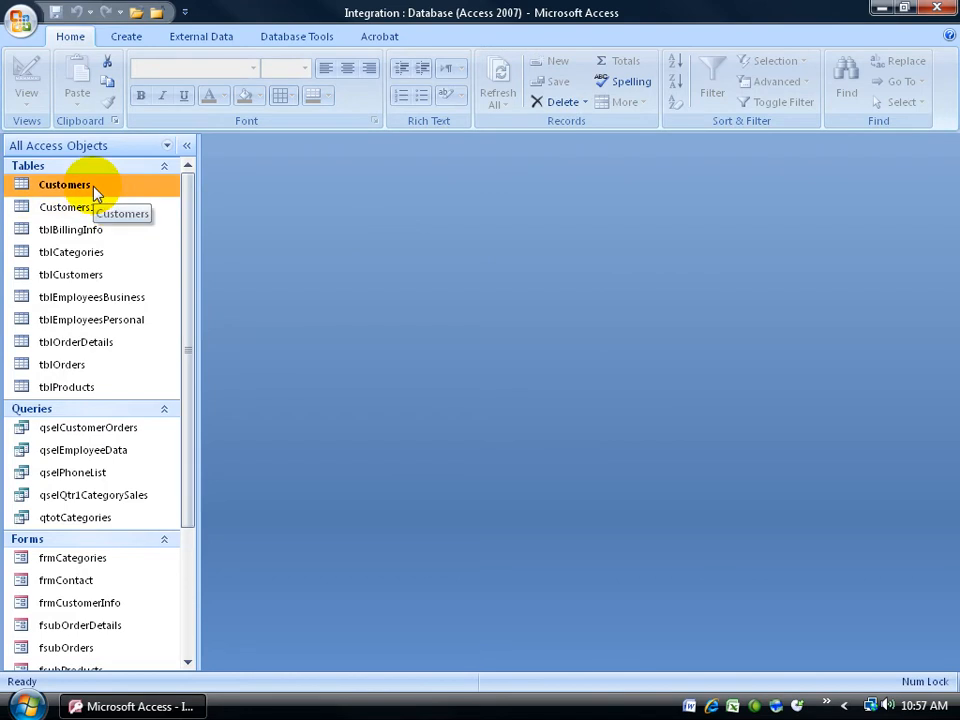
Start an XML export of Customers, saving as Customers.xml on the Desktop
{"action": "left_click", "coordinate": [200, 36]}
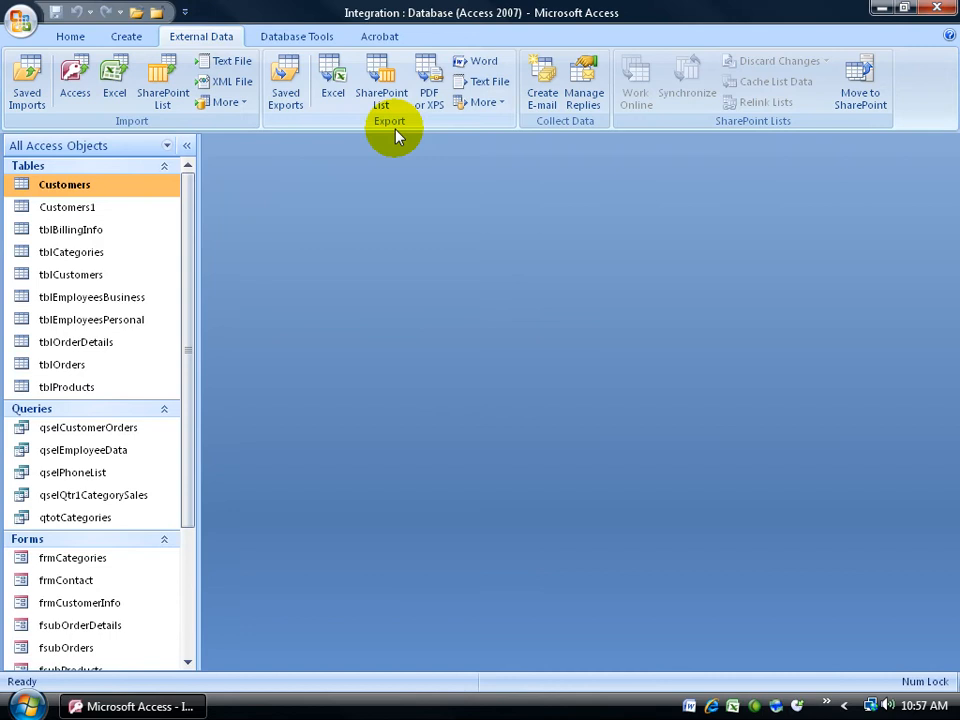
{"action": "left_click", "coordinate": [482, 102]}
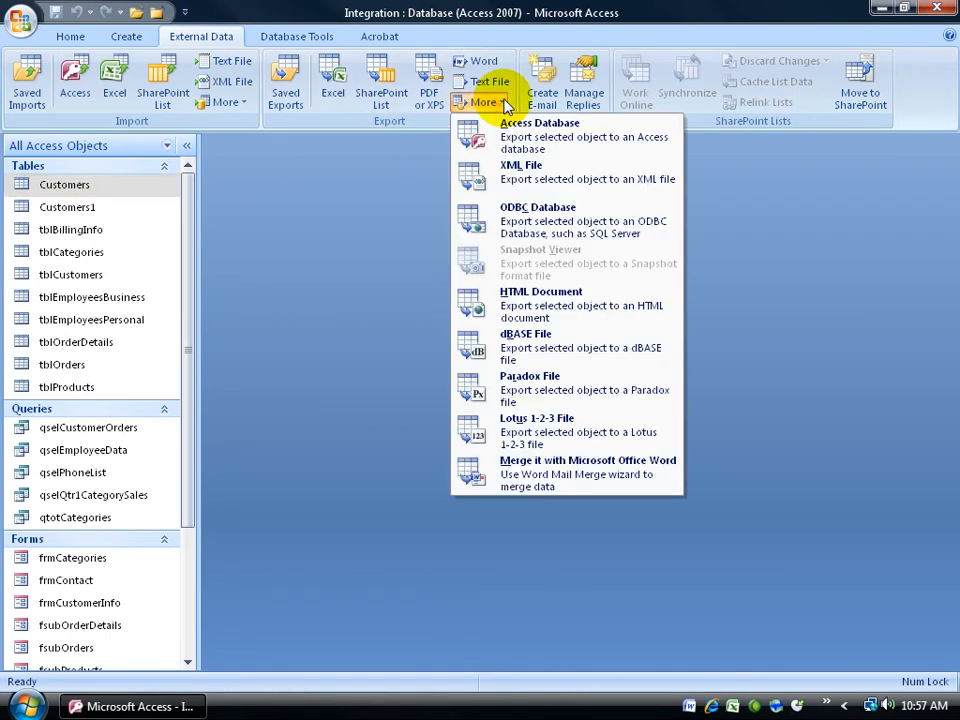
{"action": "mouse_move", "coordinate": [536, 172]}
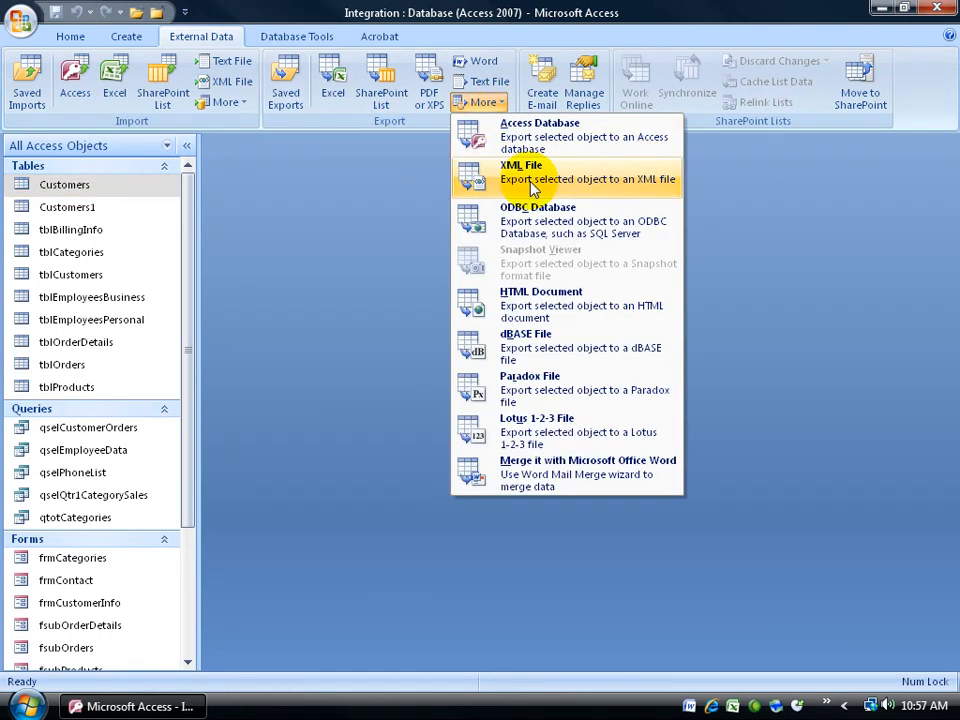
{"action": "left_click", "coordinate": [520, 164]}
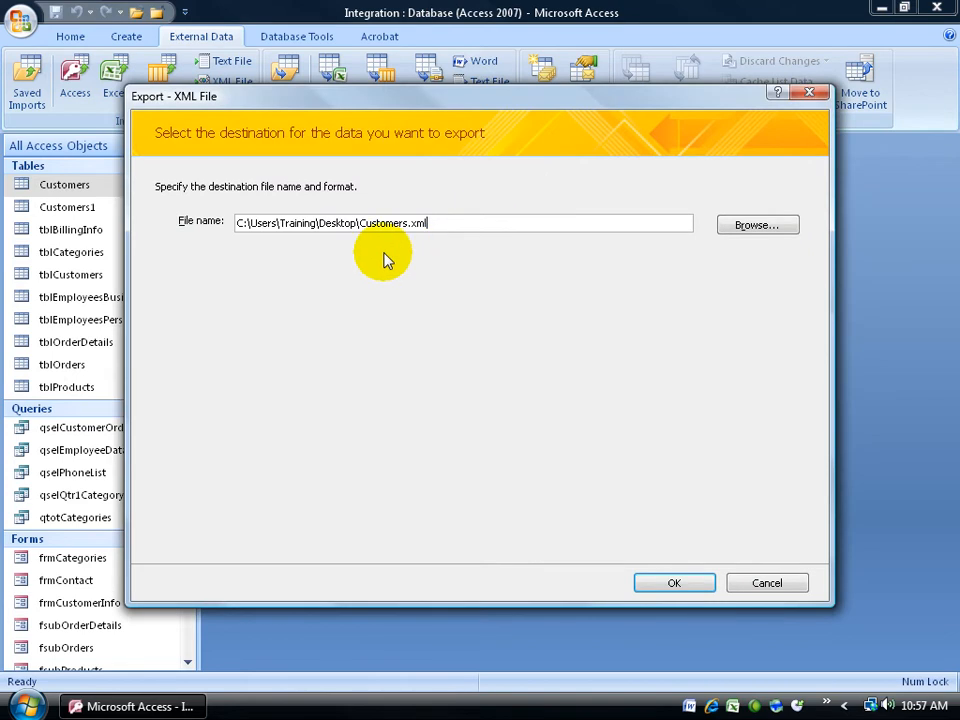
{"action": "left_click", "coordinate": [756, 224]}
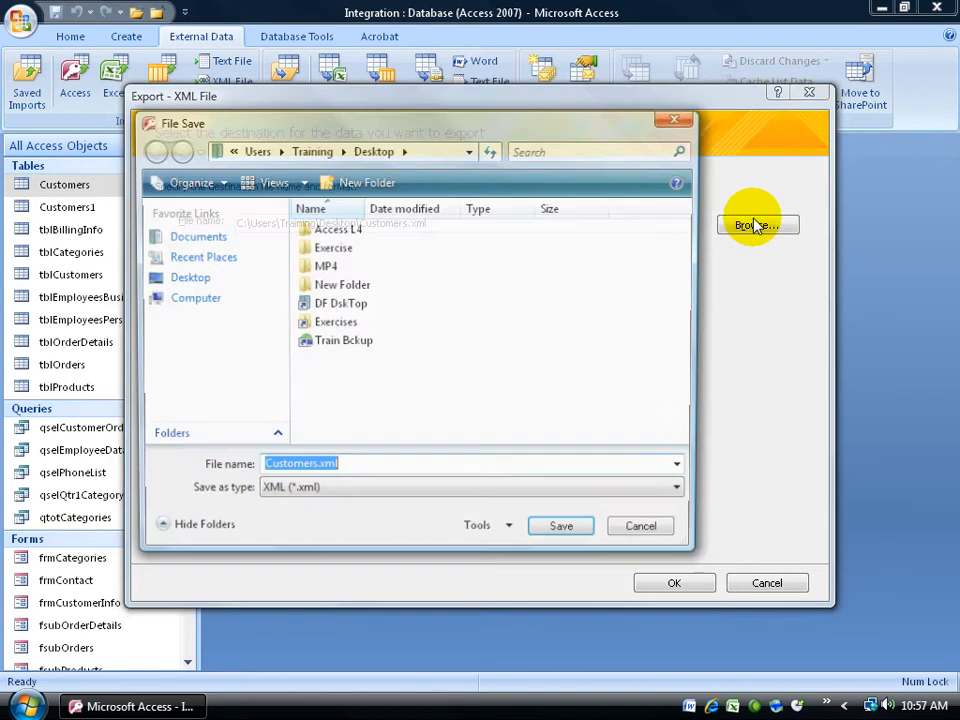
{"action": "left_click", "coordinate": [190, 278]}
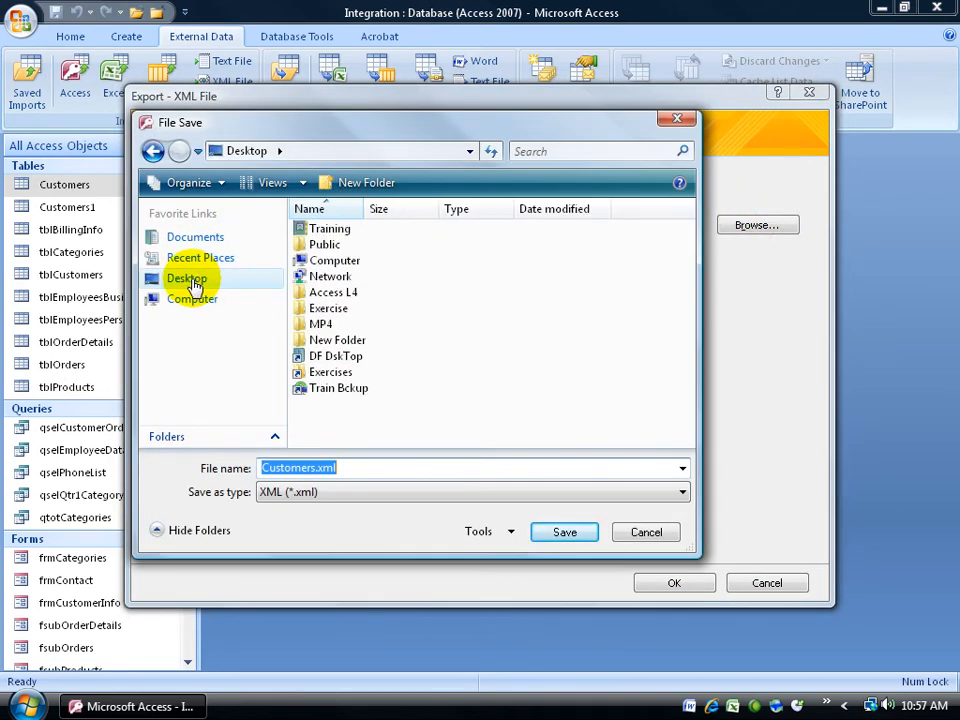
{"action": "left_click", "coordinate": [564, 532]}
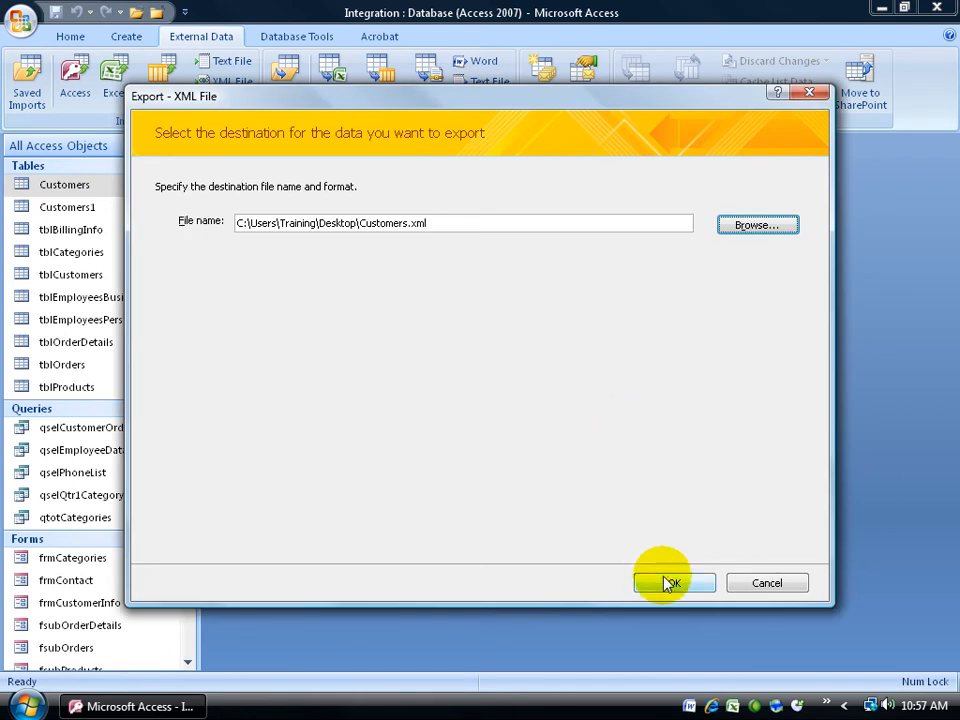
Export with Data (XML), Schema (XSD) and Presentation (XSL) all included
{"action": "left_click", "coordinate": [670, 584]}
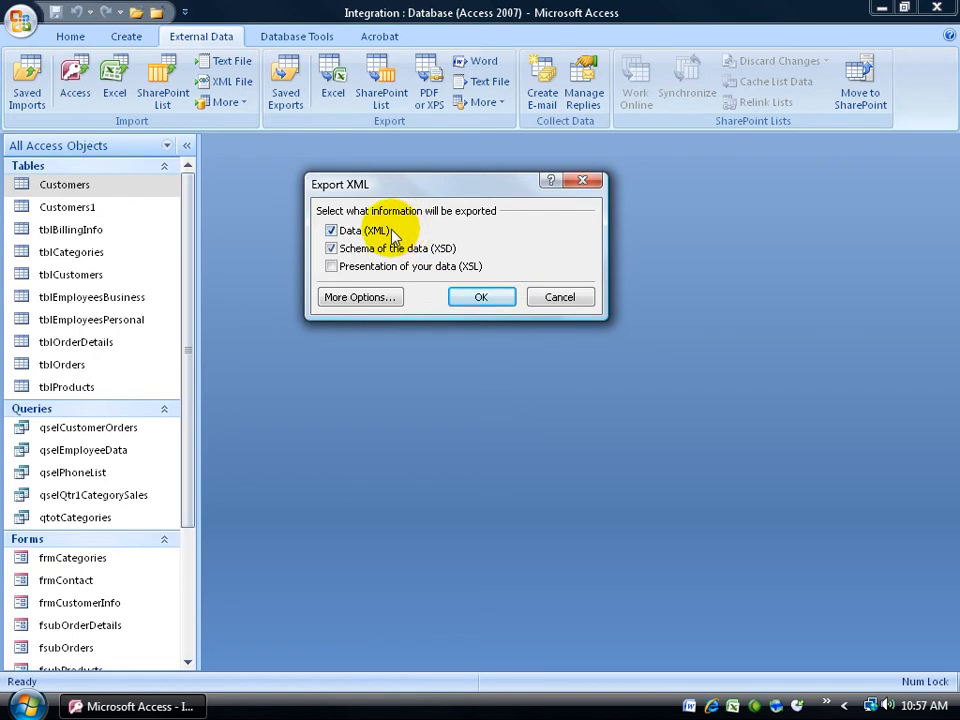
{"action": "mouse_move", "coordinate": [476, 248]}
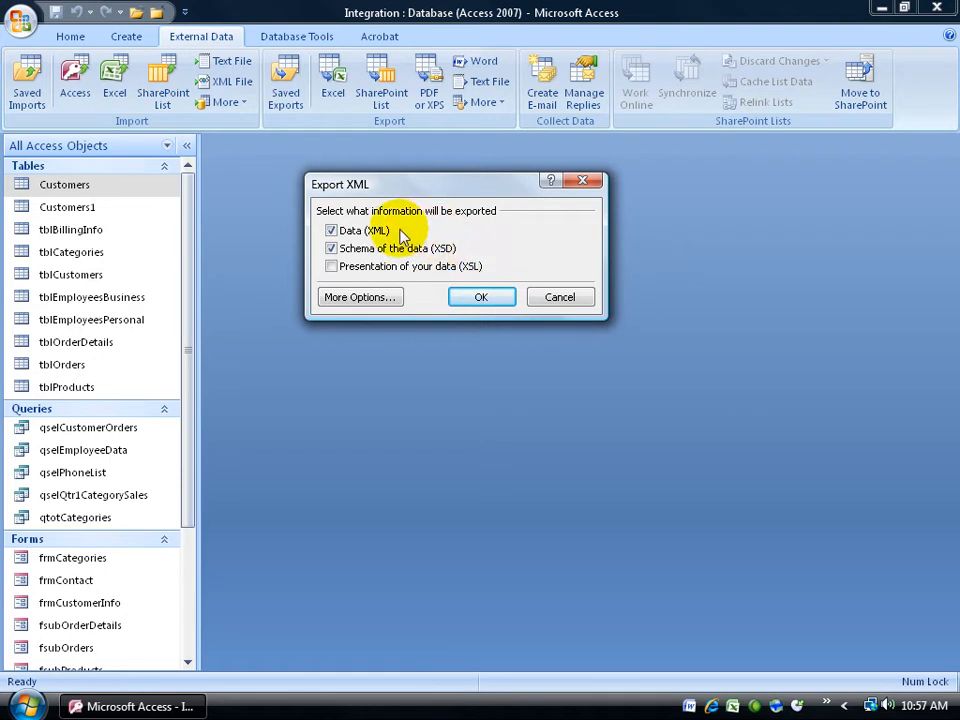
{"action": "mouse_move", "coordinate": [478, 252]}
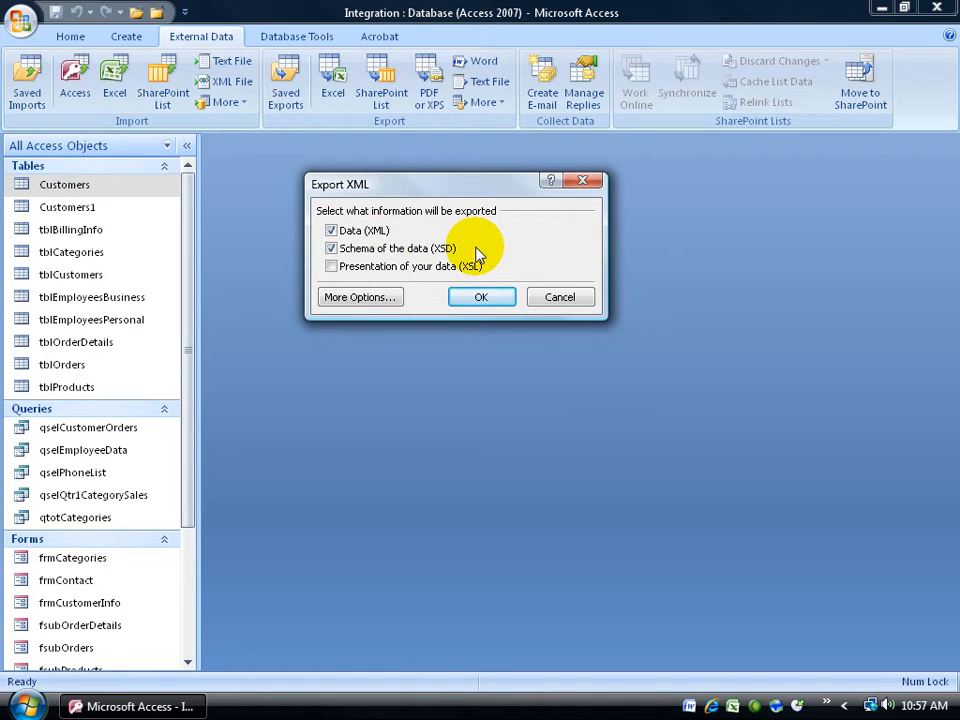
{"action": "mouse_move", "coordinate": [486, 276]}
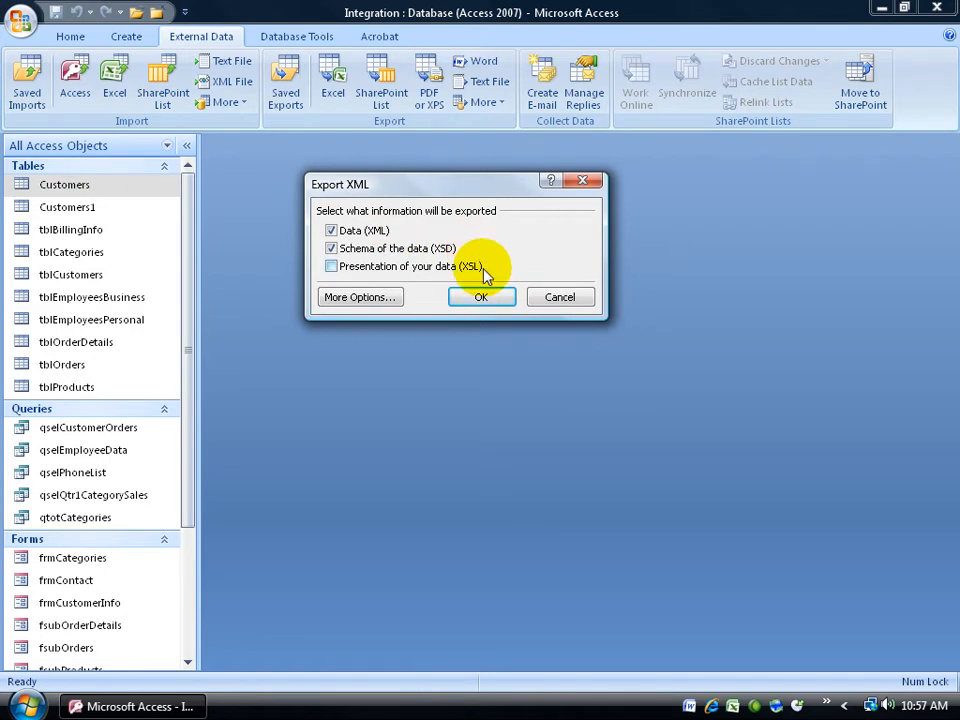
{"action": "left_click", "coordinate": [332, 266]}
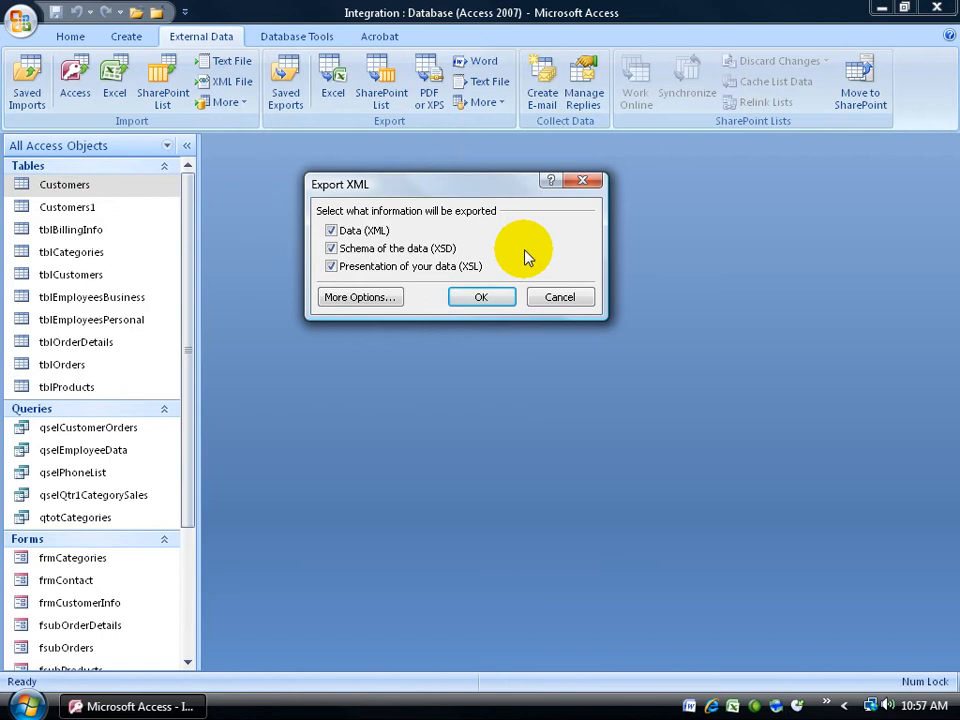
{"action": "mouse_move", "coordinate": [512, 270]}
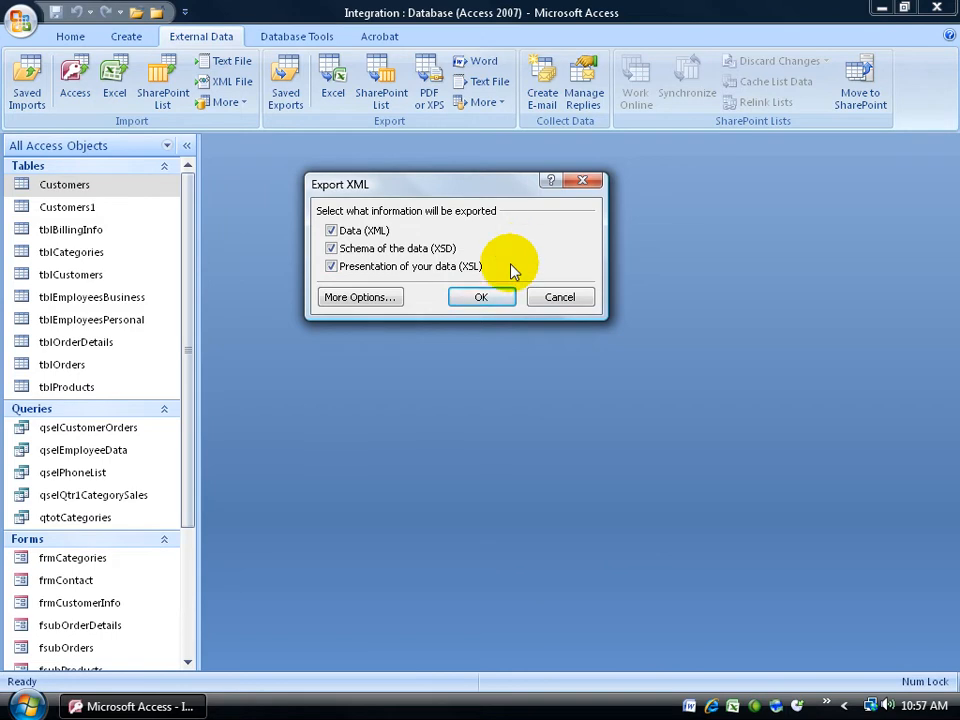
{"action": "mouse_move", "coordinate": [384, 240]}
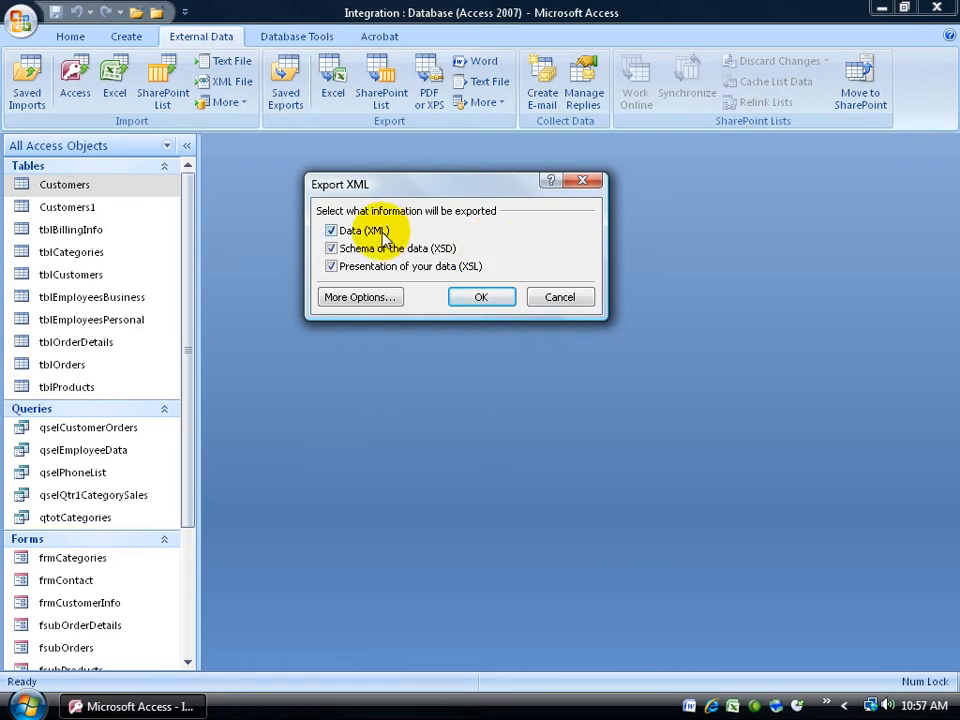
{"action": "mouse_move", "coordinate": [492, 268]}
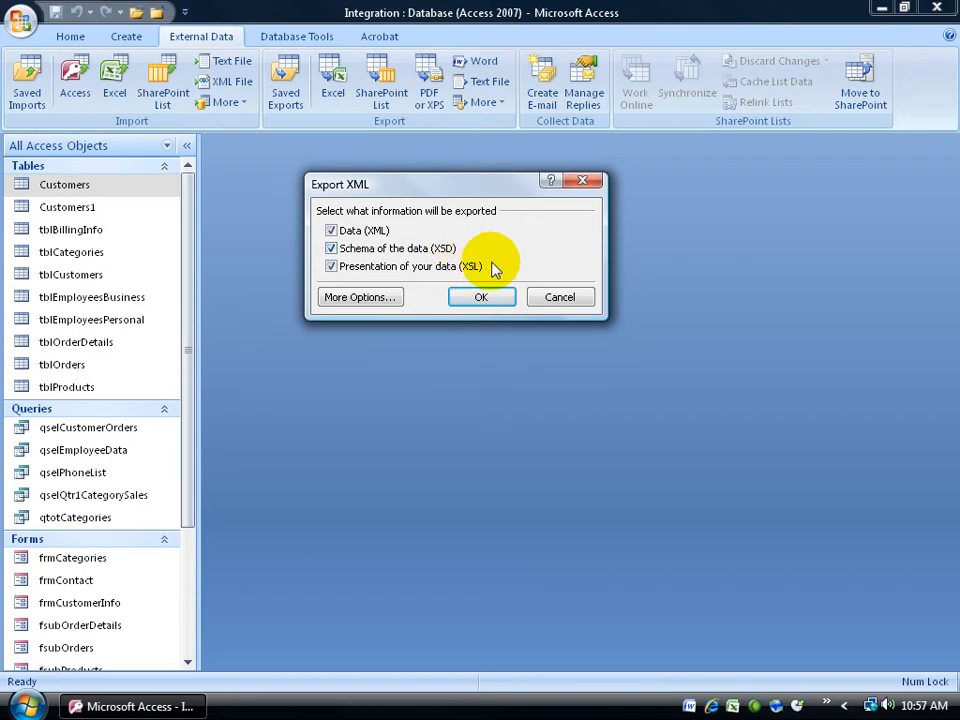
{"action": "mouse_move", "coordinate": [104, 192]}
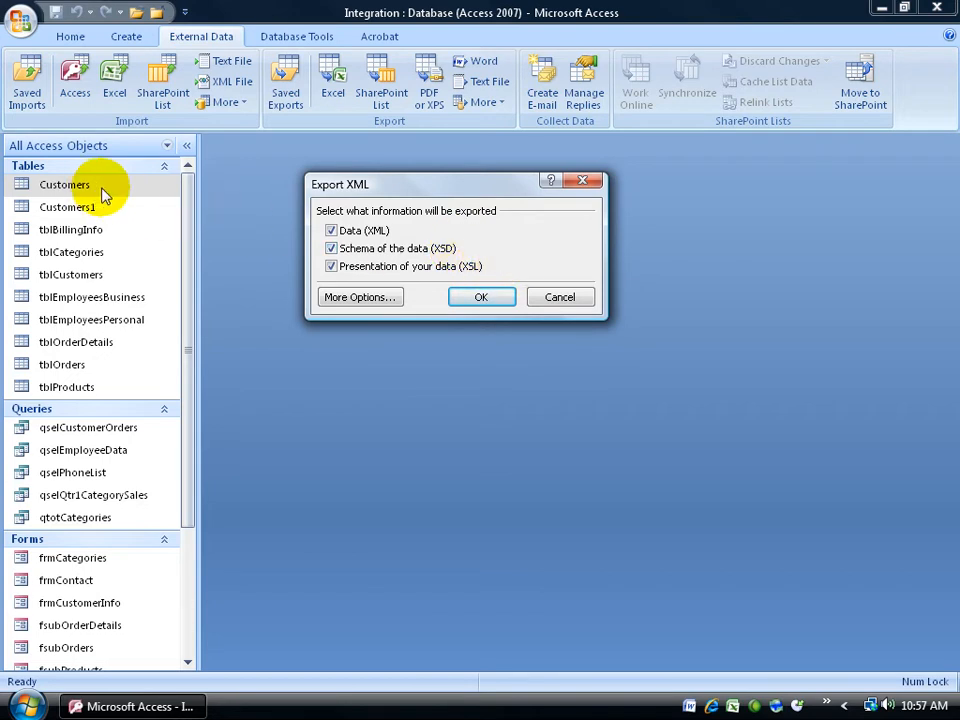
{"action": "mouse_move", "coordinate": [384, 160]}
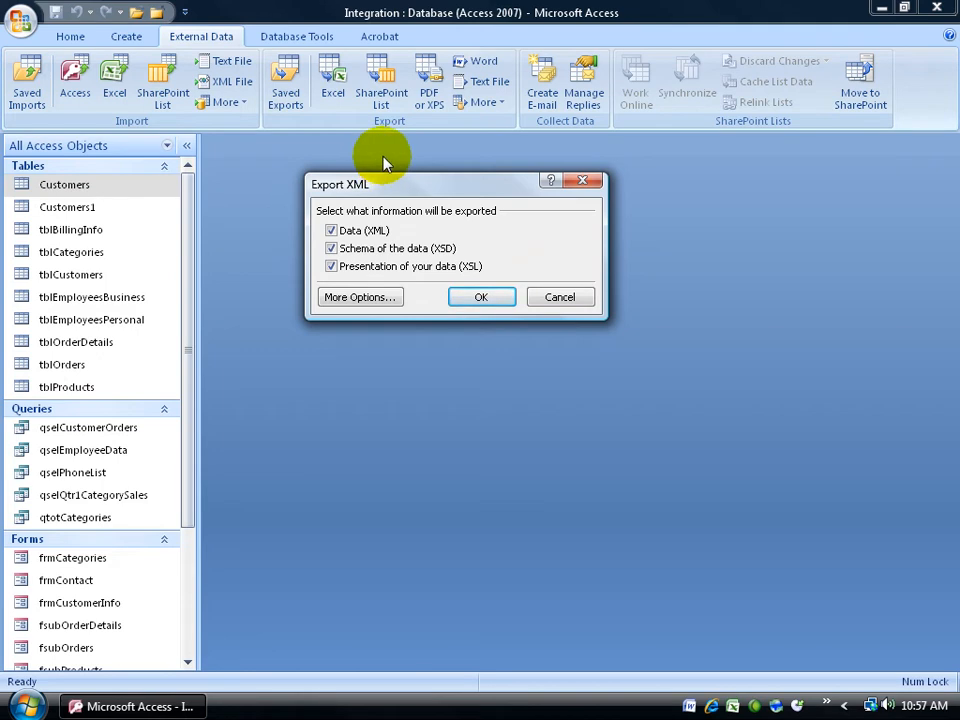
{"action": "mouse_move", "coordinate": [480, 240]}
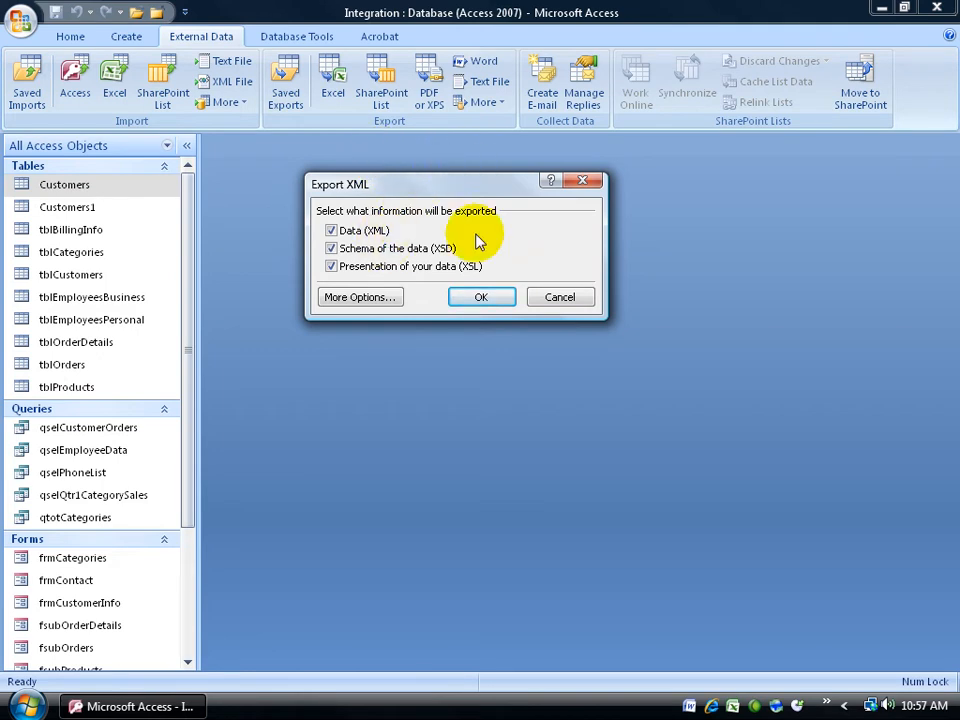
{"action": "mouse_move", "coordinate": [516, 190]}
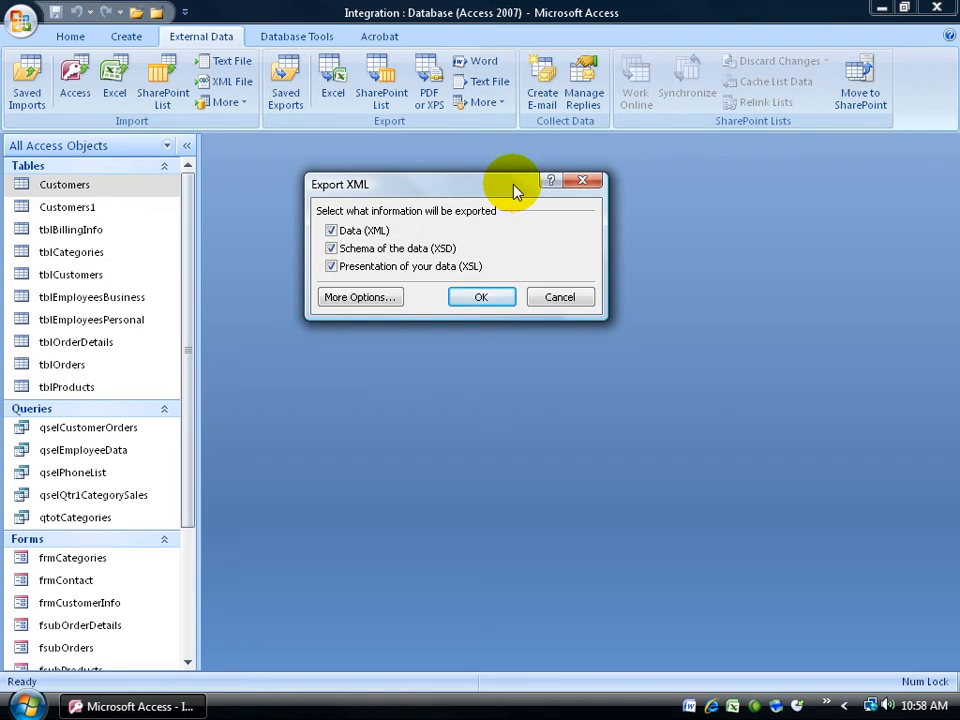
{"action": "left_click", "coordinate": [482, 296]}
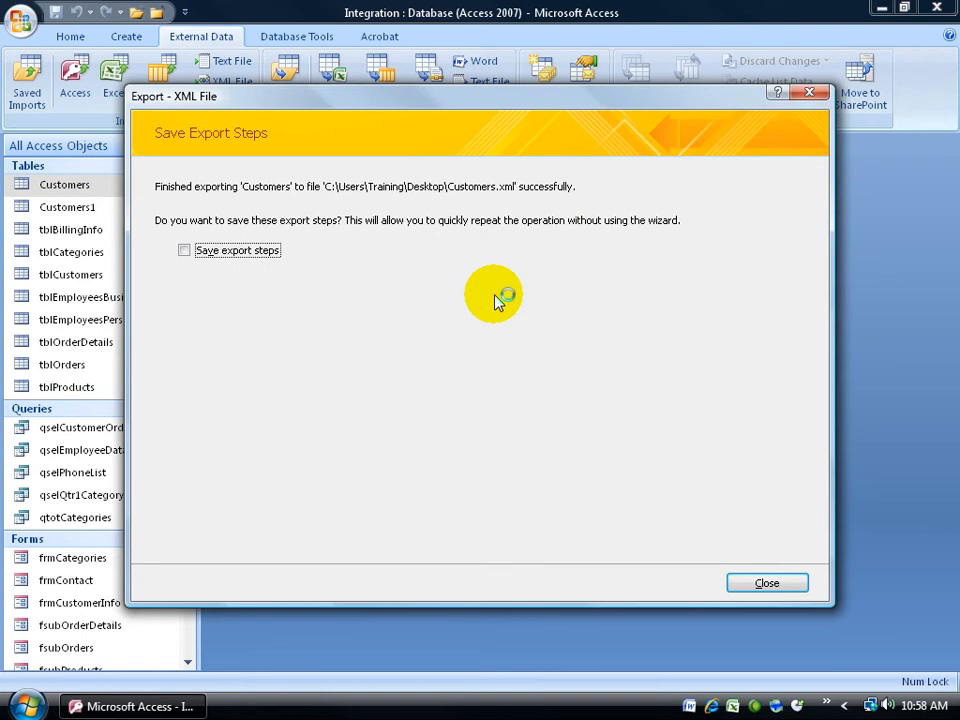
Close the export wizard and show the desktop with the exported Customers files
{"action": "left_click", "coordinate": [766, 582]}
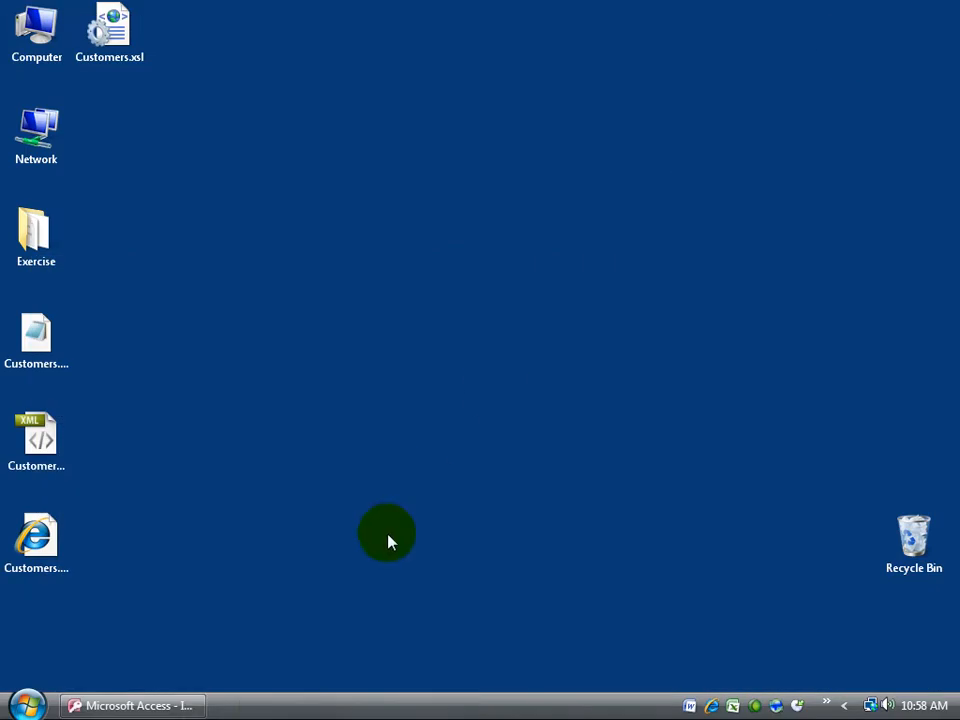
{"action": "mouse_move", "coordinate": [164, 410]}
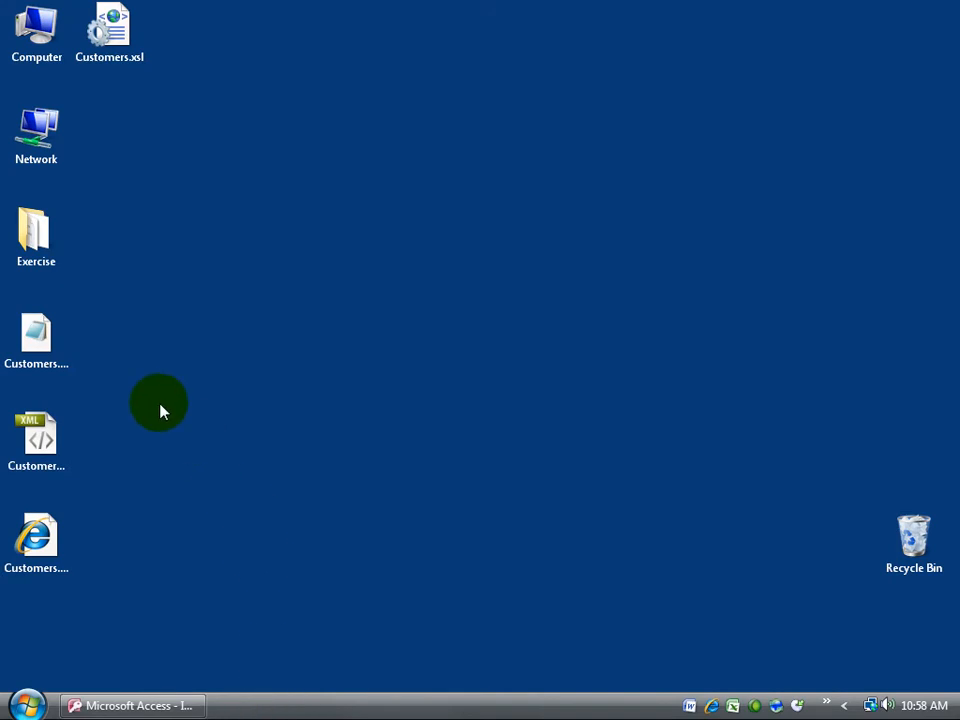
{"action": "left_click", "coordinate": [36, 336]}
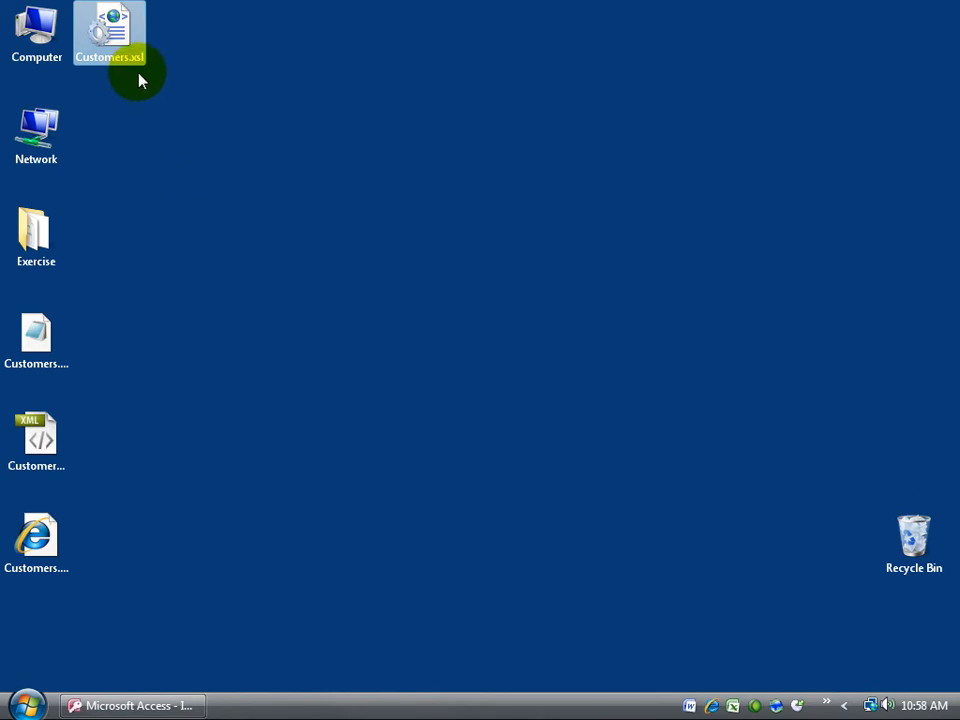
{"action": "mouse_move", "coordinate": [126, 50]}
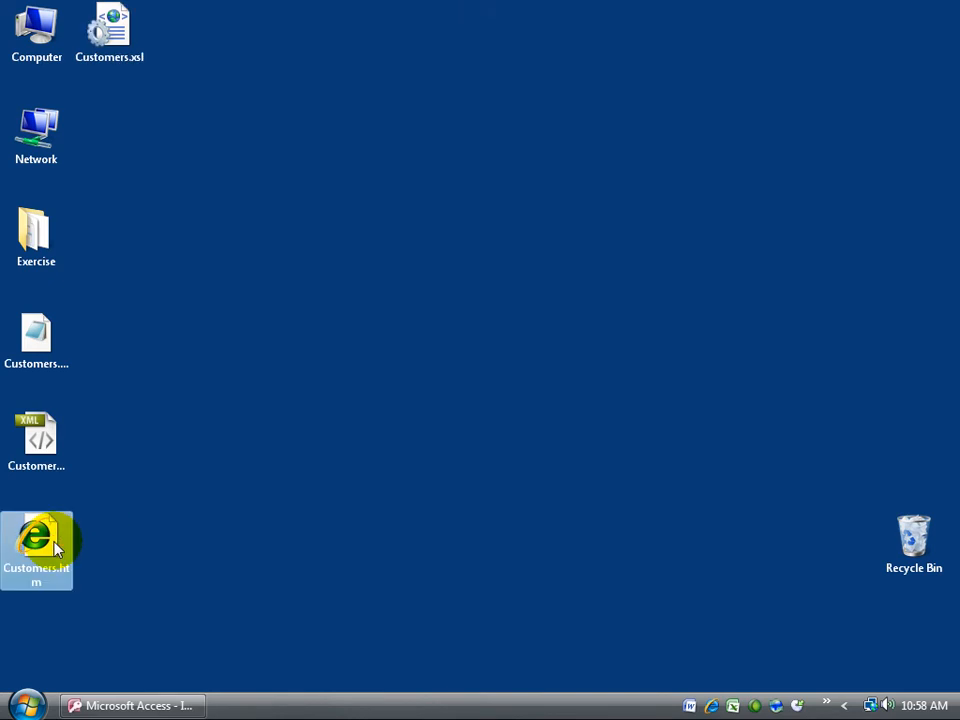
{"action": "mouse_move", "coordinate": [44, 544]}
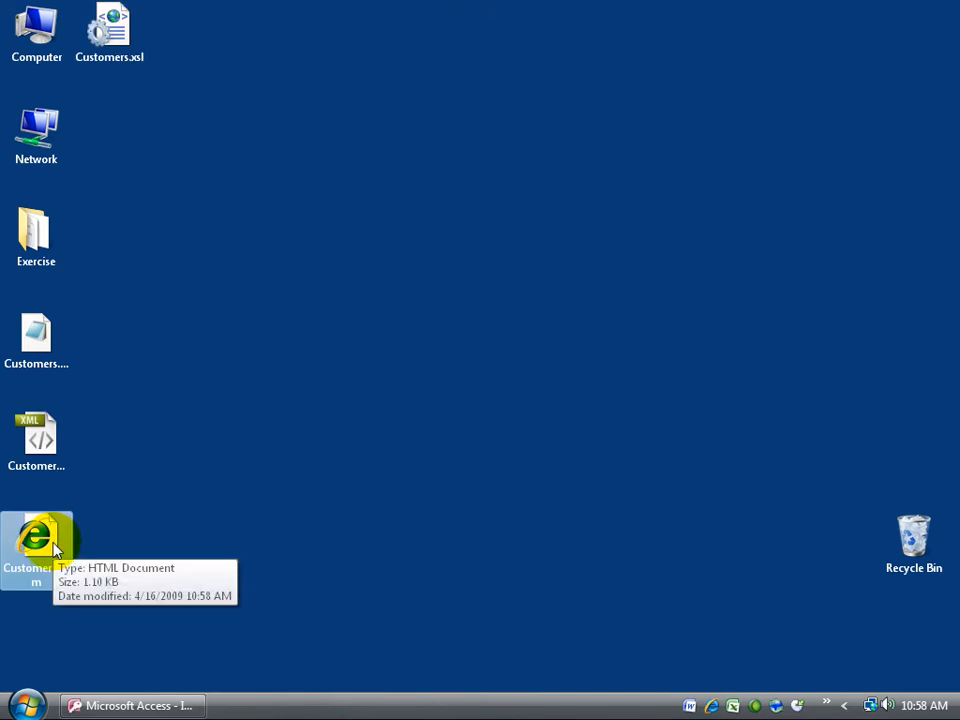
{"action": "mouse_move", "coordinate": [448, 324]}
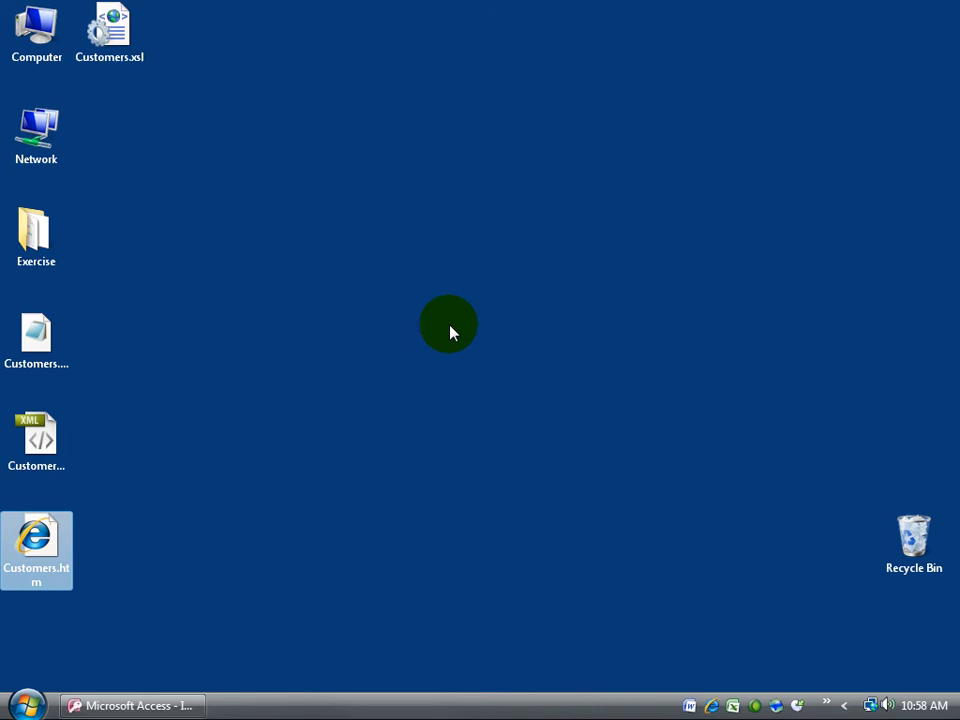
View Customers.htm's three-customer table in Internet Explorer, then close it
{"action": "double_click", "coordinate": [36, 540]}
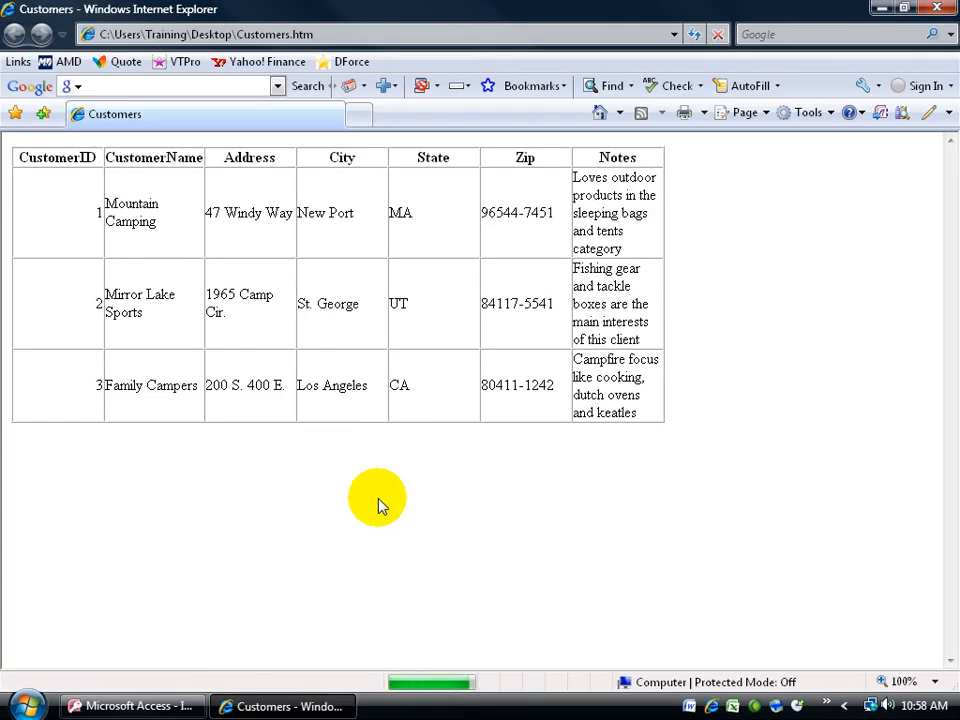
{"action": "mouse_move", "coordinate": [76, 152]}
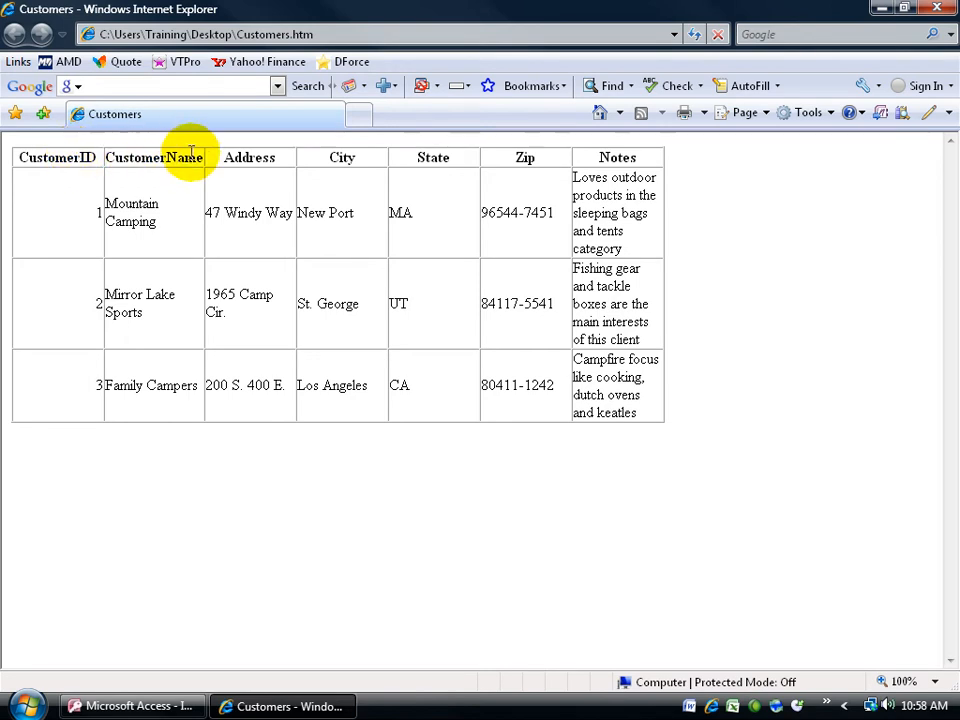
{"action": "mouse_move", "coordinate": [448, 178]}
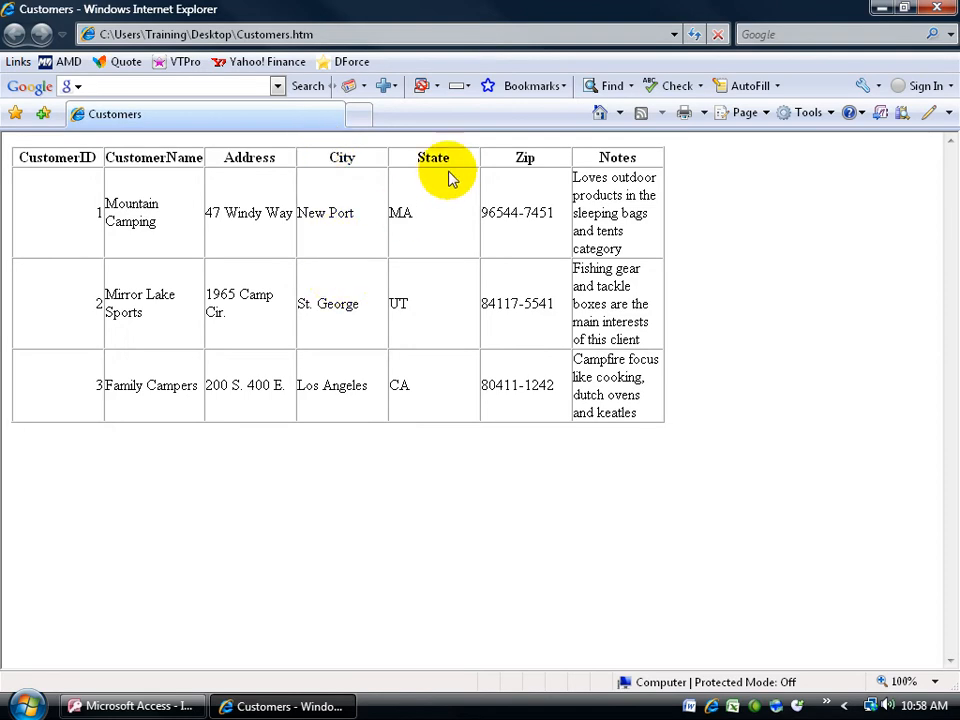
{"action": "mouse_move", "coordinate": [548, 276]}
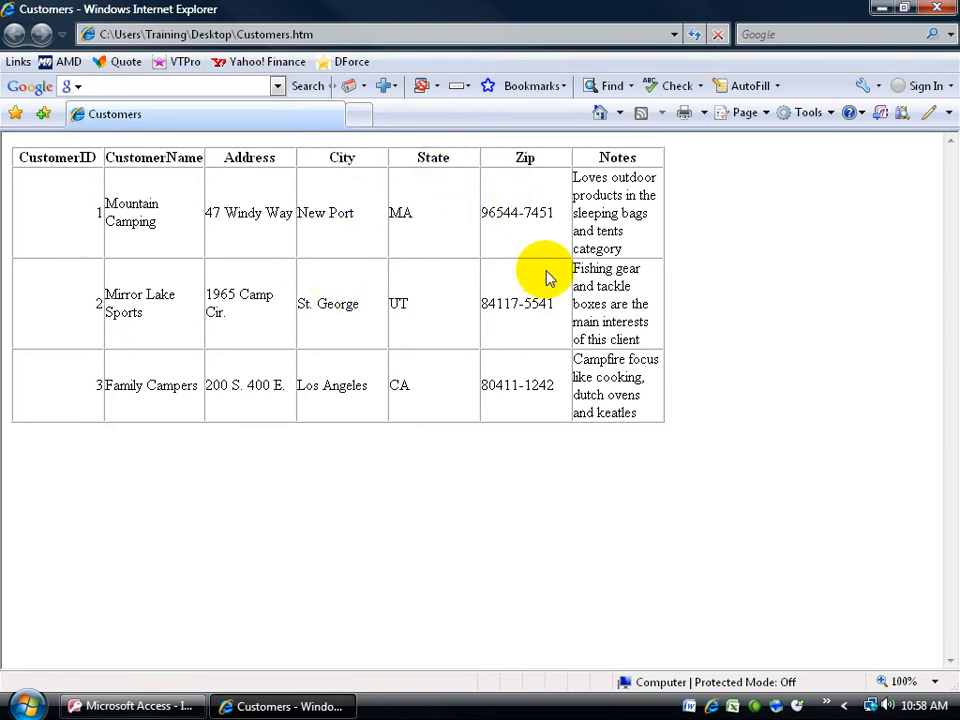
{"action": "left_click", "coordinate": [938, 8]}
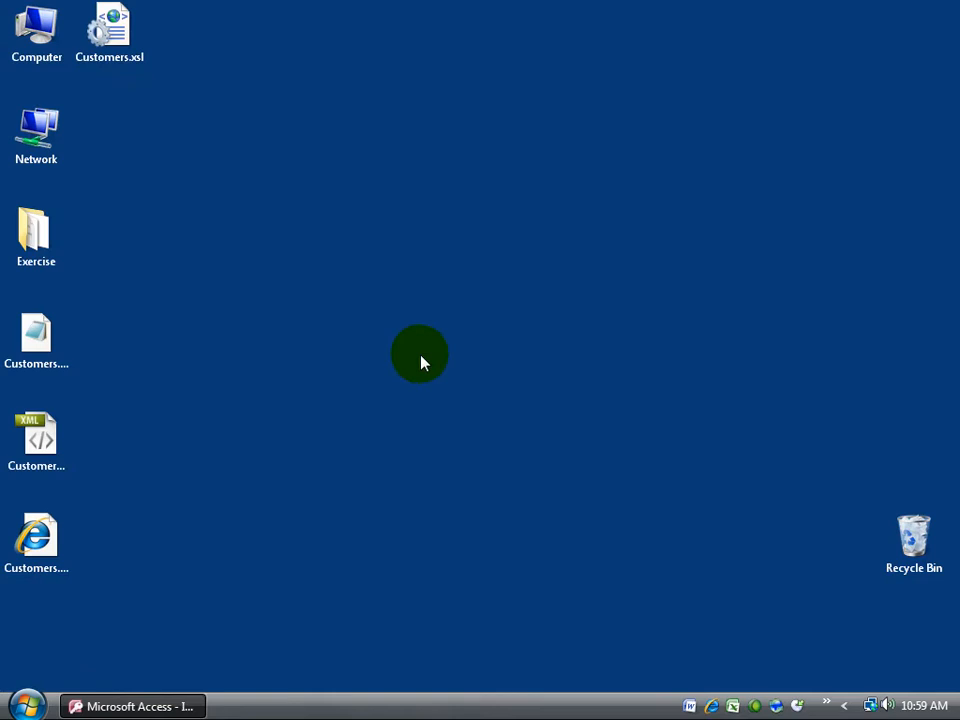
{"action": "mouse_move", "coordinate": [418, 302]}
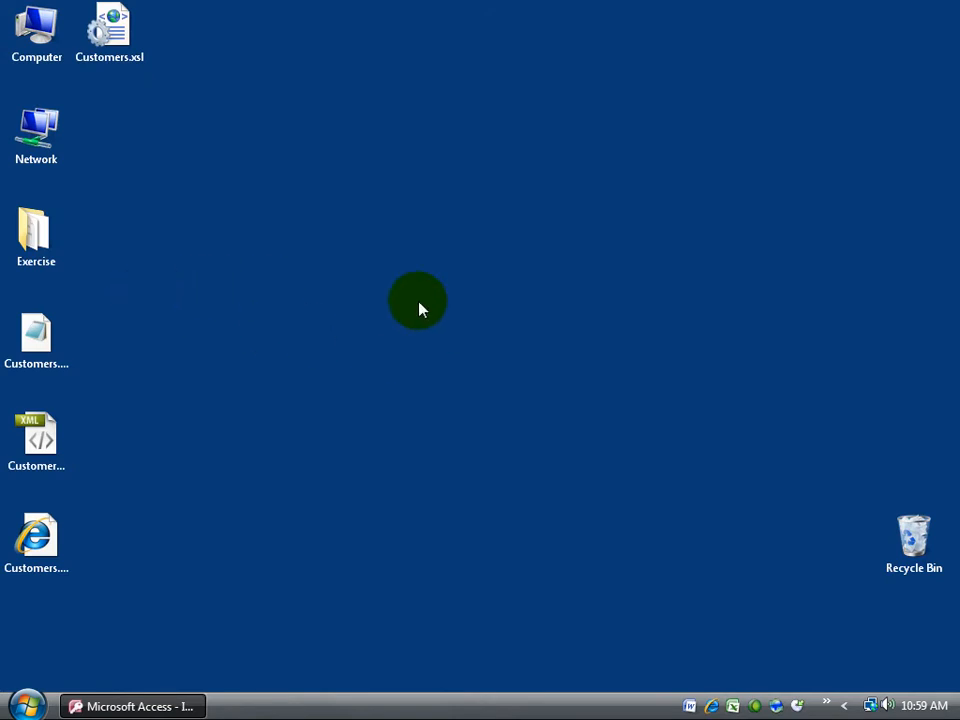
Select Customers.xml on the desktop and bring up its context menu
{"action": "left_click", "coordinate": [108, 30]}
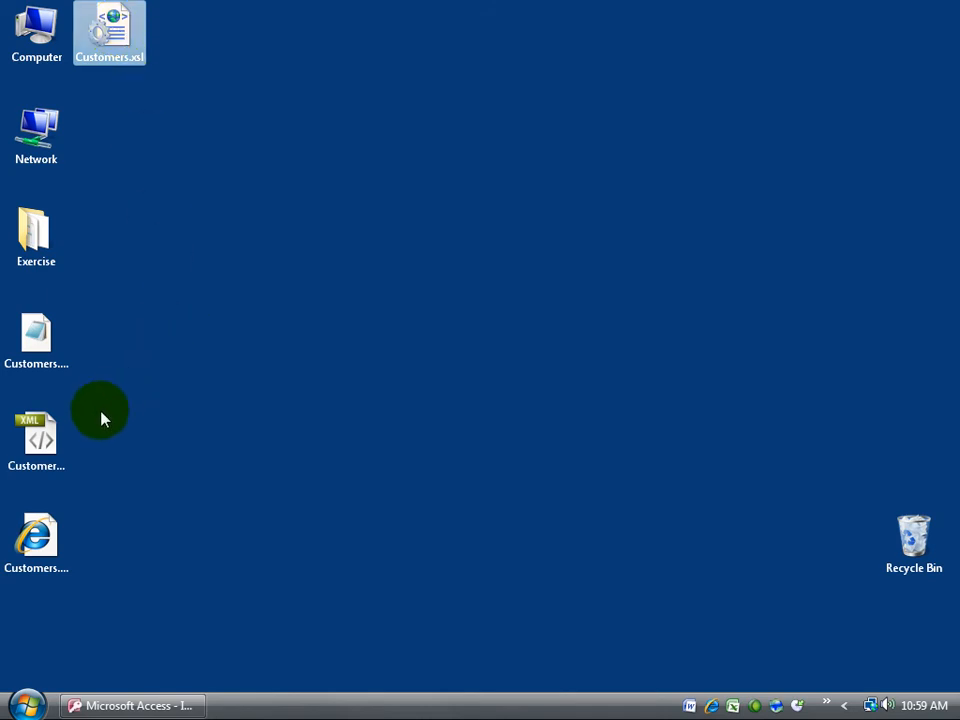
{"action": "left_click", "coordinate": [36, 440]}
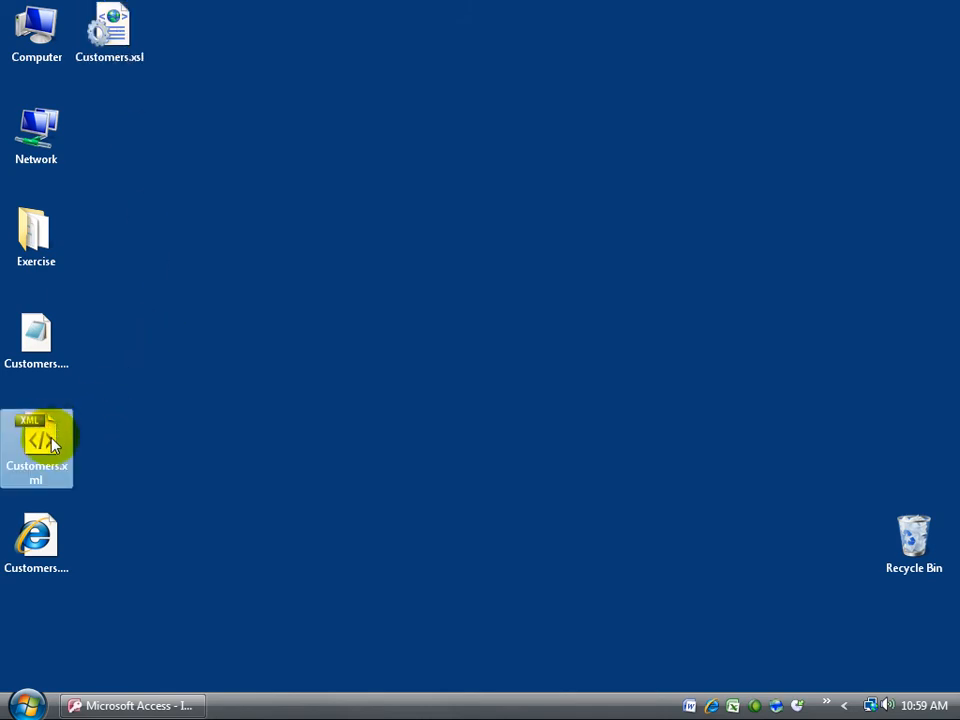
{"action": "mouse_move", "coordinate": [44, 444]}
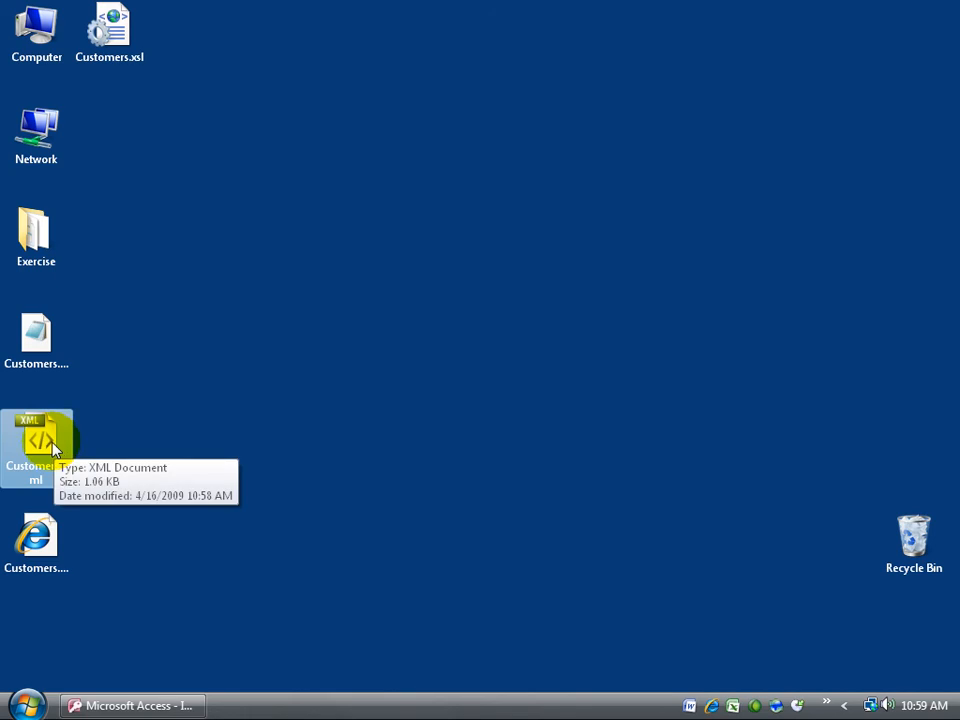
{"action": "right_click", "coordinate": [36, 450]}
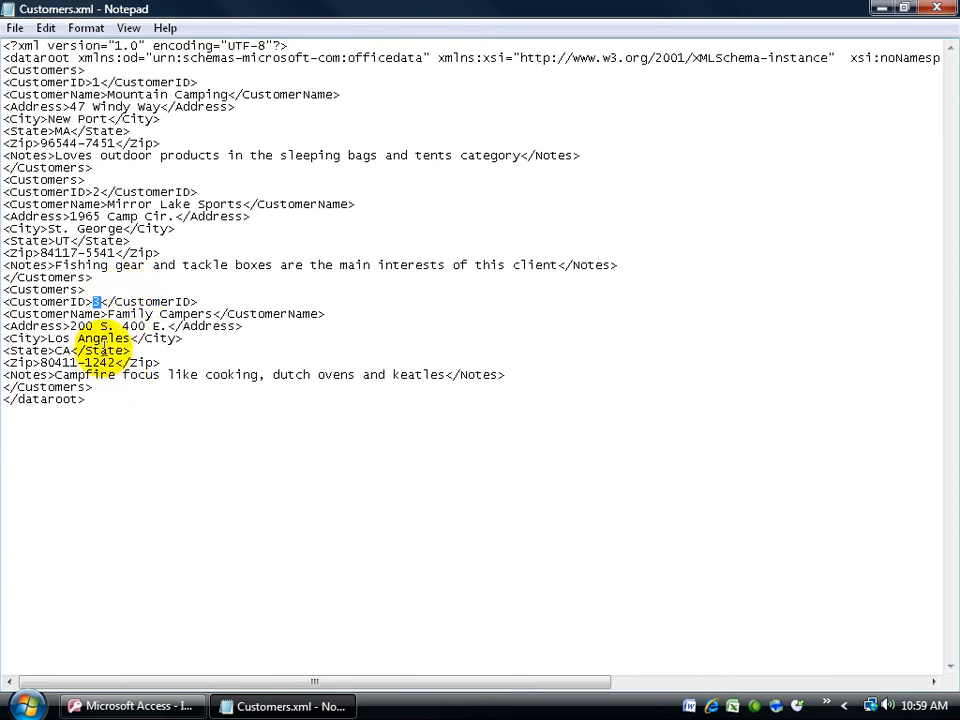
Scroll Customers.xml to its Customers.xsd schema reference, then close Notepad
{"action": "left_click_drag", "start_coordinate": [316, 680], "coordinate": [590, 680]}
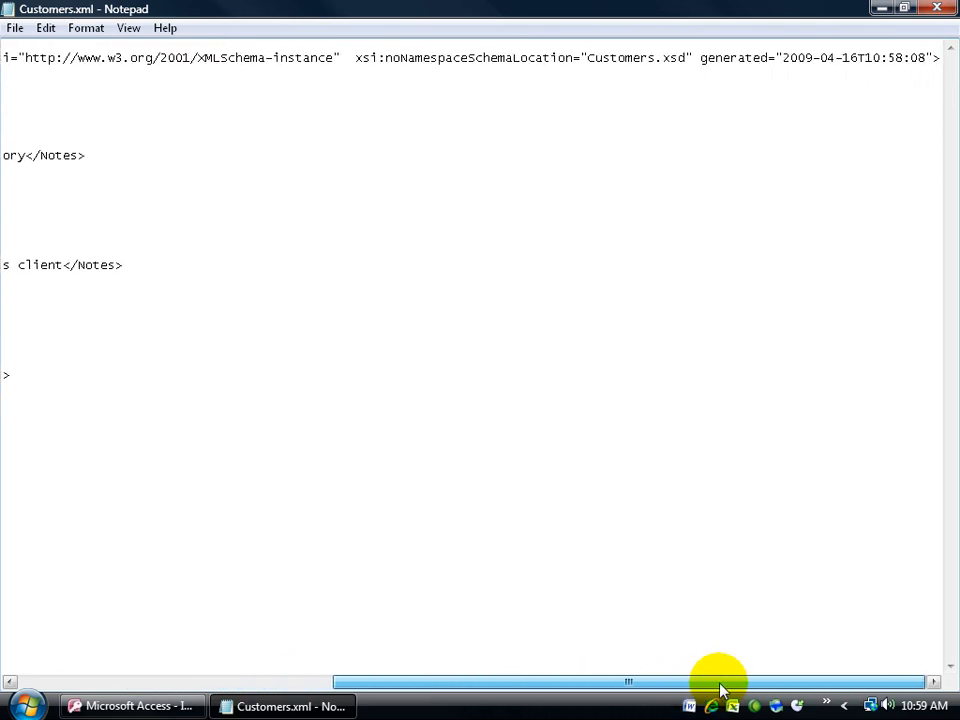
{"action": "mouse_move", "coordinate": [616, 96]}
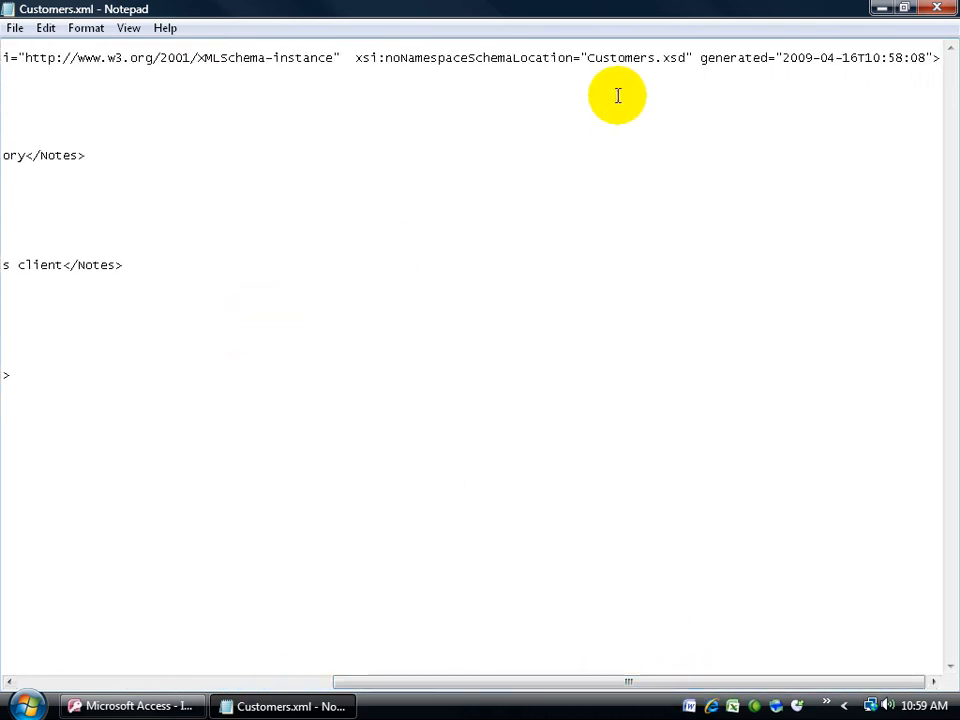
{"action": "mouse_move", "coordinate": [674, 76]}
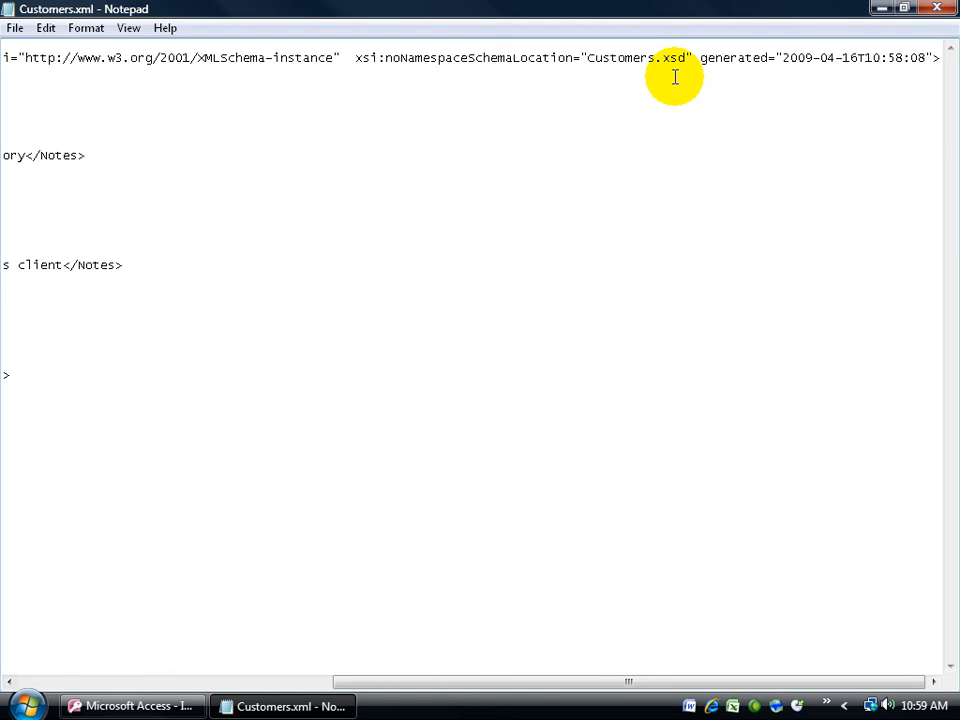
{"action": "mouse_move", "coordinate": [650, 76]}
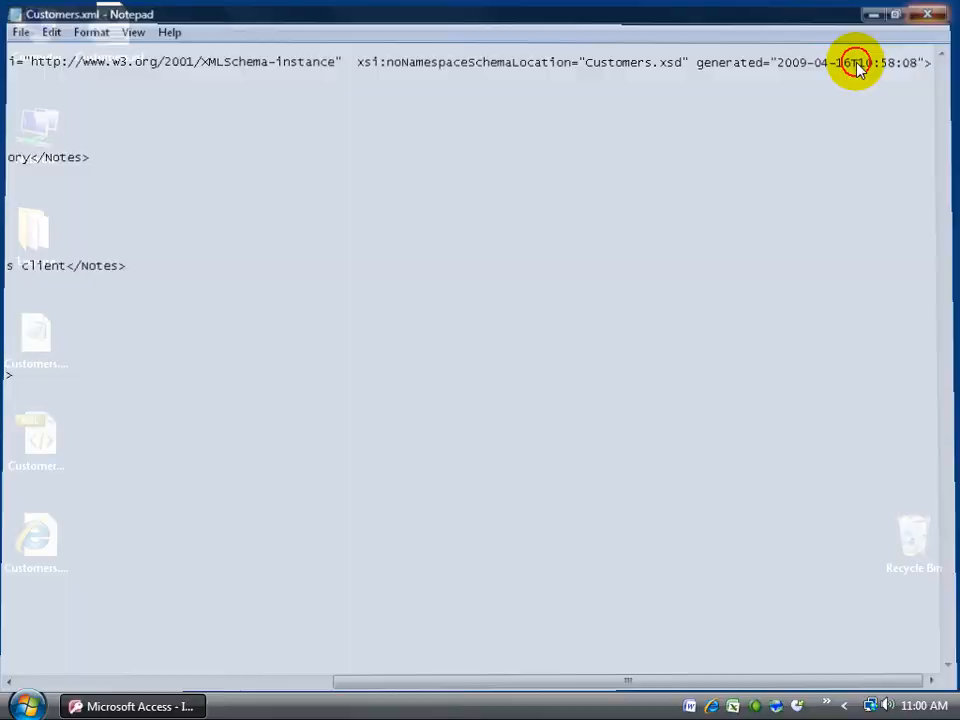
{"action": "left_click", "coordinate": [926, 12]}
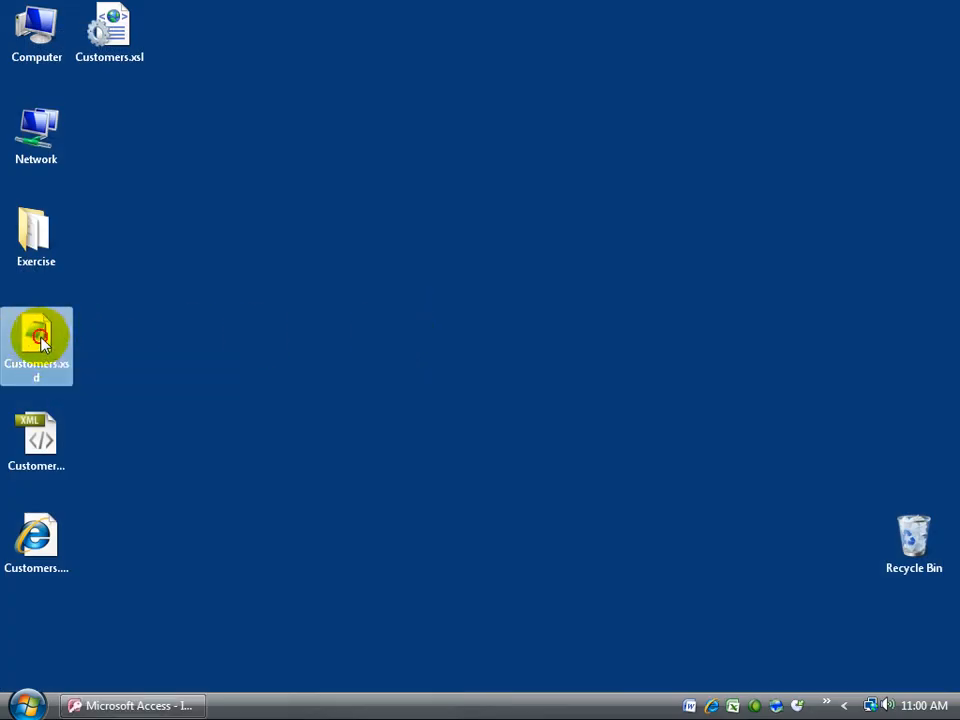
Open Customers.xsd in Notepad maximized to inspect its field definitions
{"action": "double_click", "coordinate": [36, 346]}
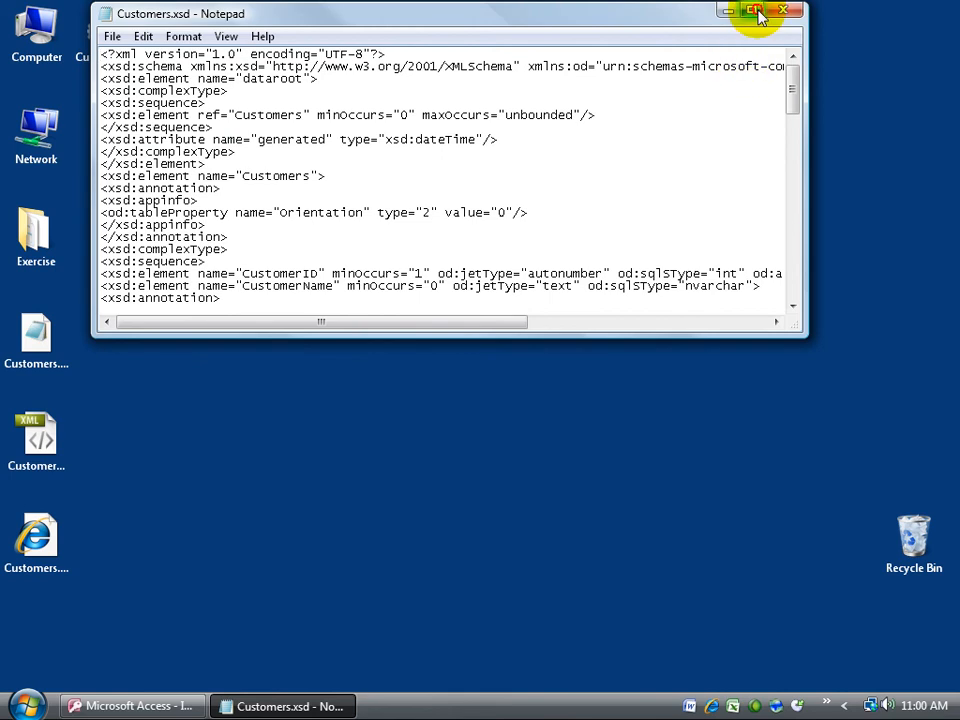
{"action": "left_click", "coordinate": [756, 10]}
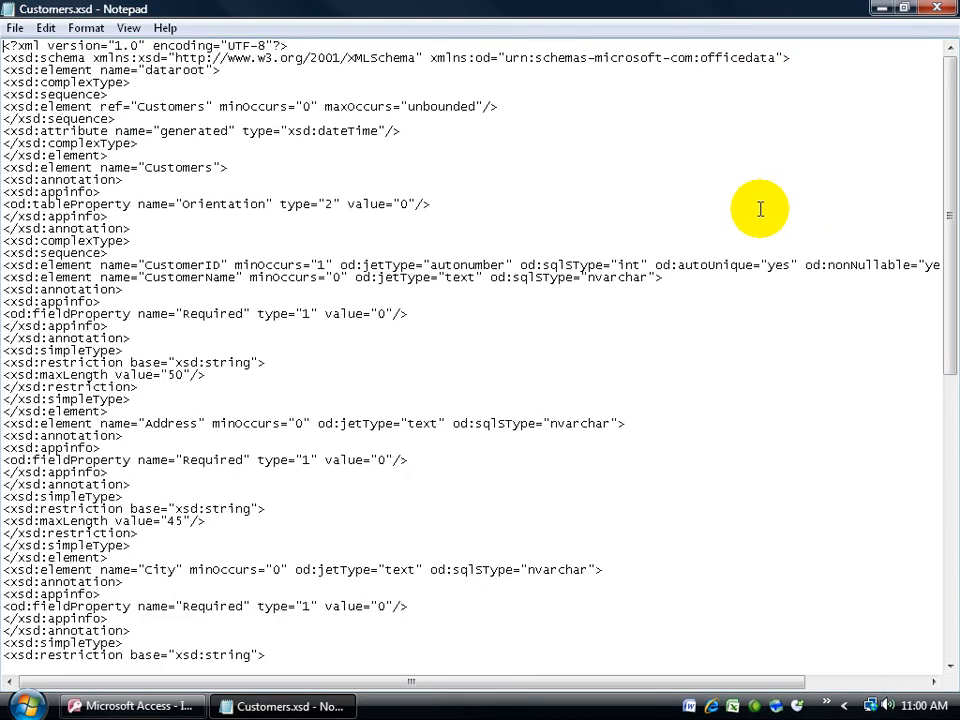
{"action": "mouse_move", "coordinate": [176, 264]}
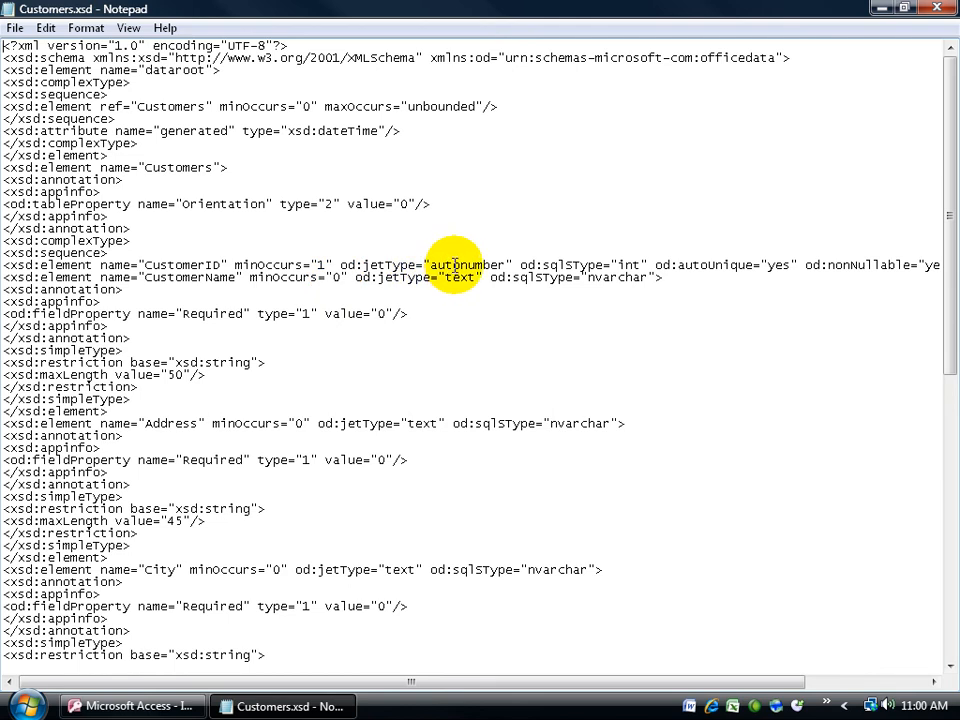
{"action": "mouse_move", "coordinate": [210, 272]}
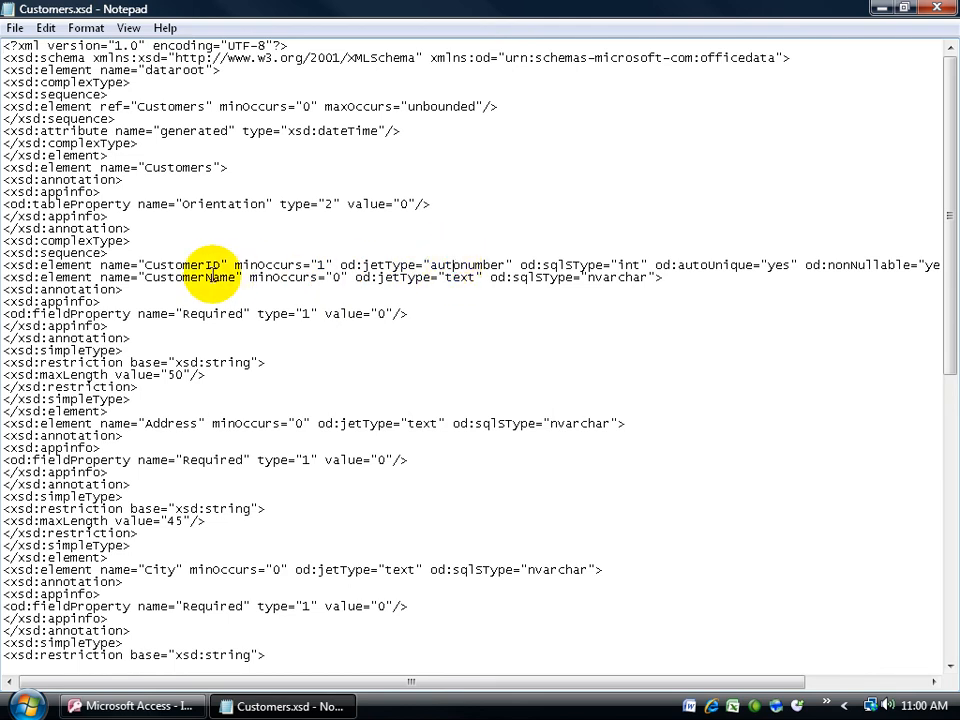
{"action": "mouse_move", "coordinate": [460, 276]}
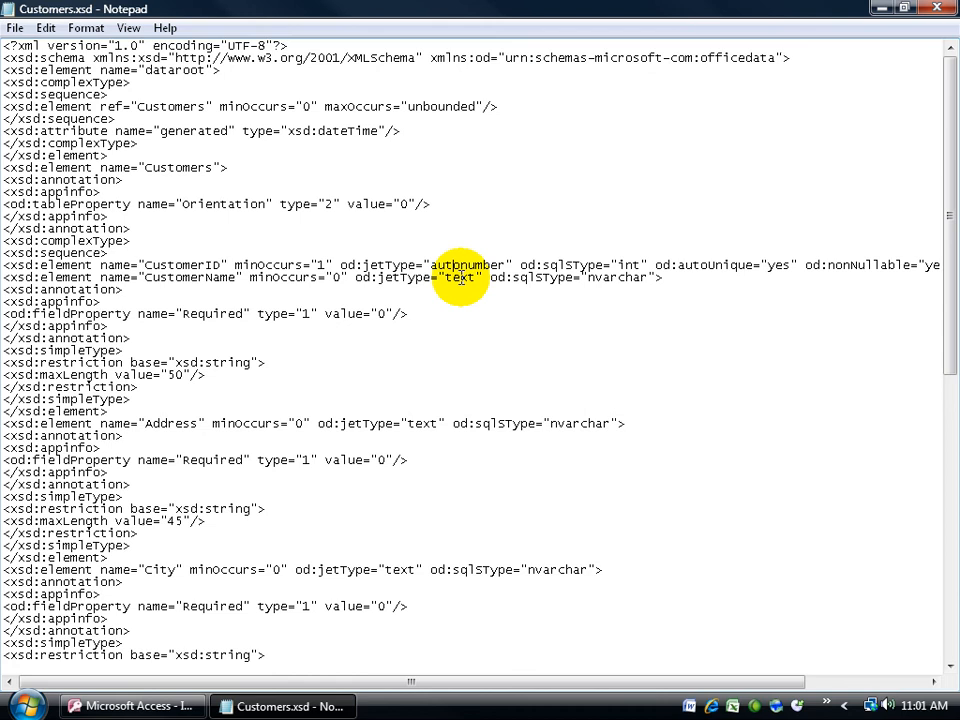
{"action": "mouse_move", "coordinate": [170, 376]}
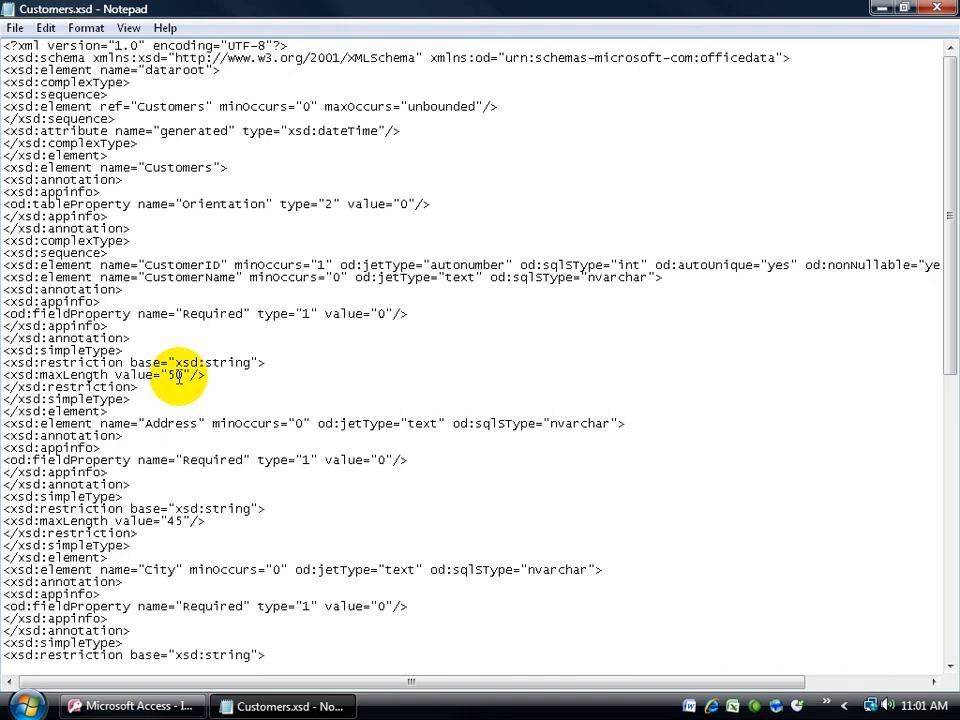
{"action": "mouse_move", "coordinate": [170, 430]}
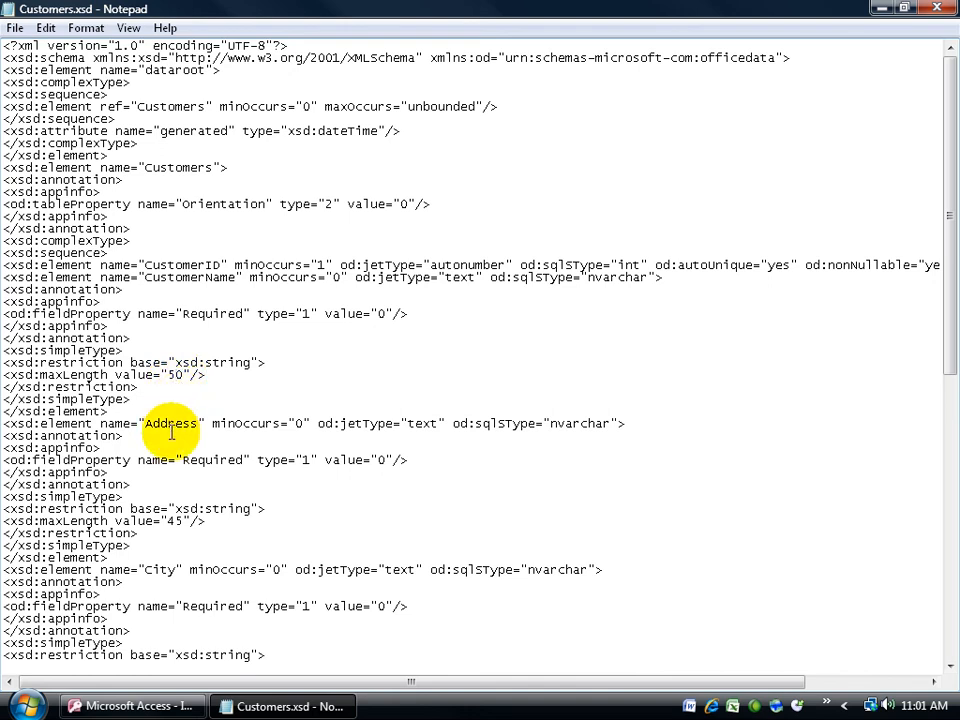